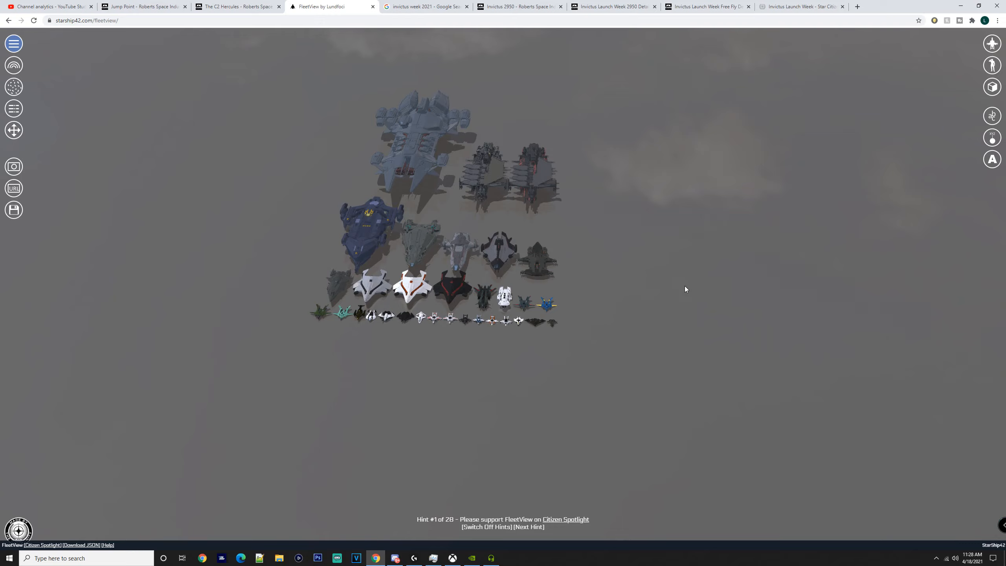
Step: Advance the FleetView usage hints from hint #1 to hint #2
click(528, 526)
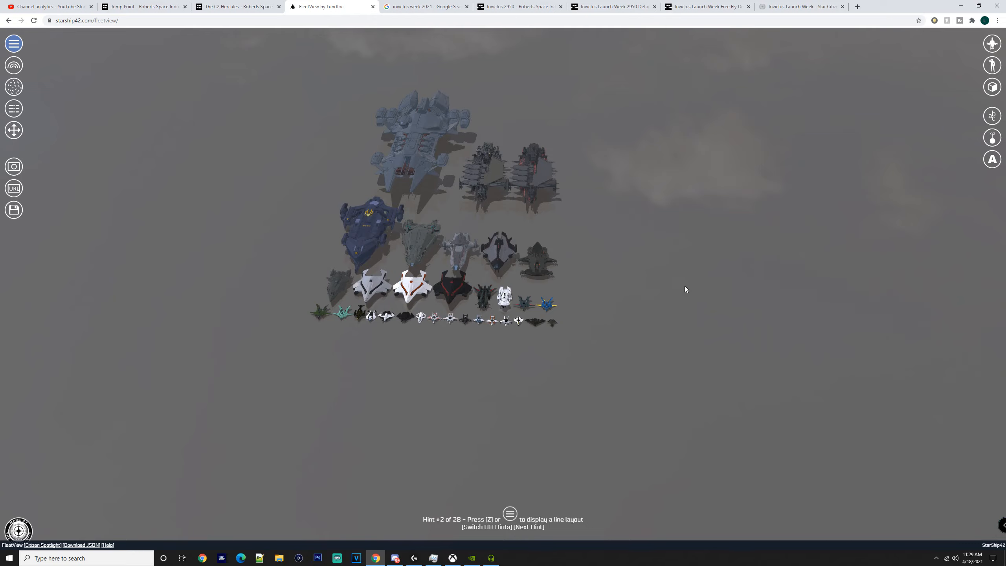
mouse_move(709, 300)
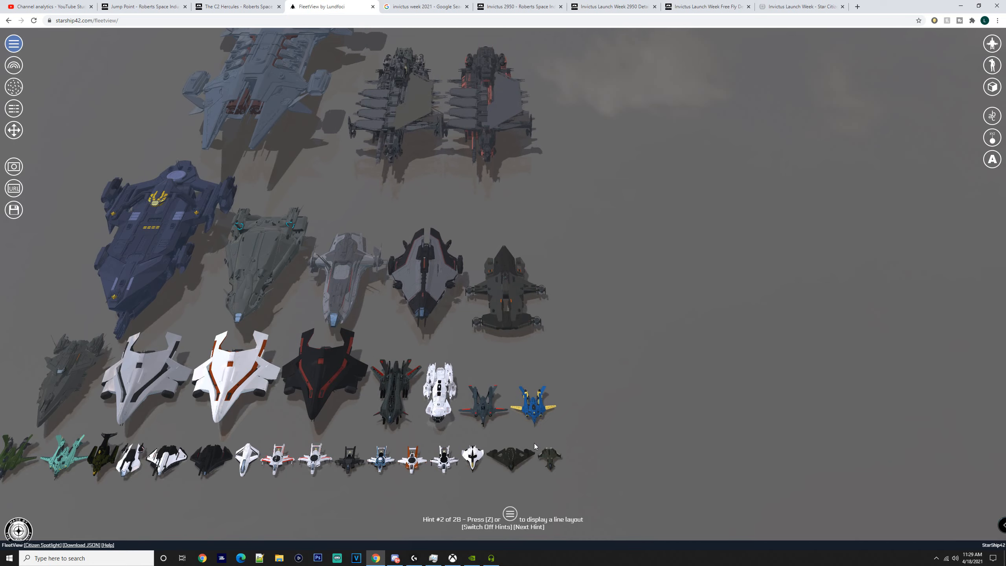
mouse_move(639, 206)
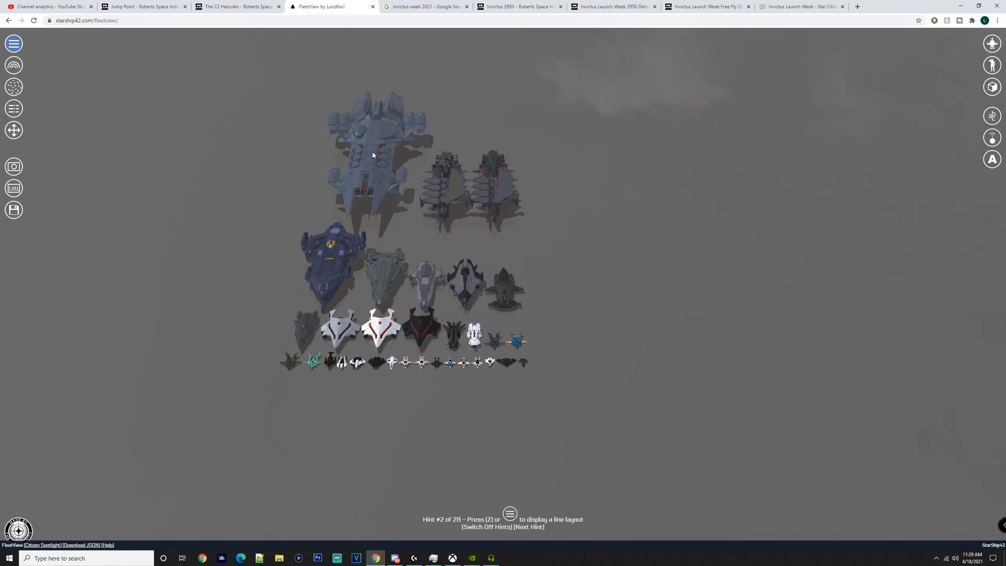
Step: Advance the hints to #4 while zooming and tilting the camera over the fleet
click(527, 527)
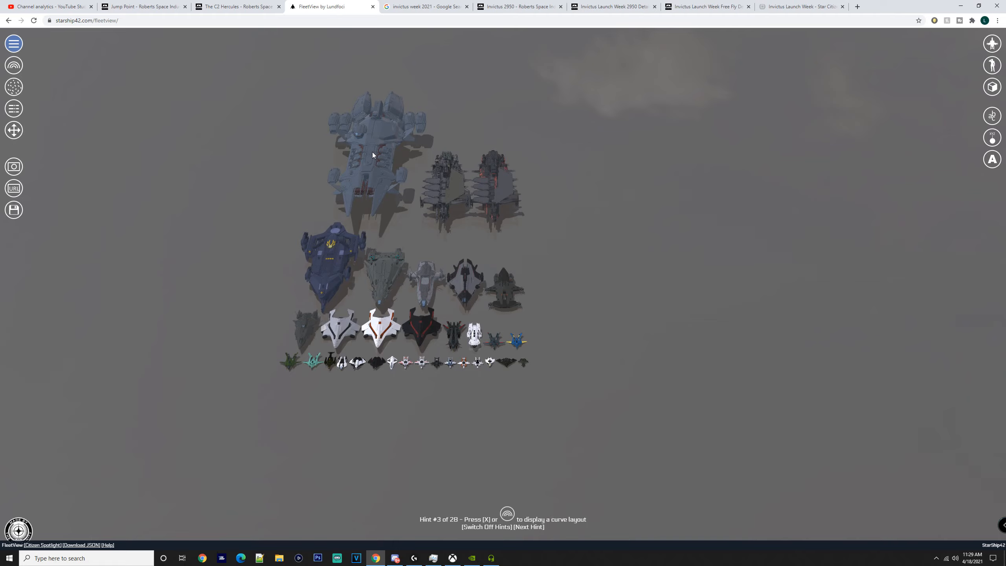
mouse_move(413, 127)
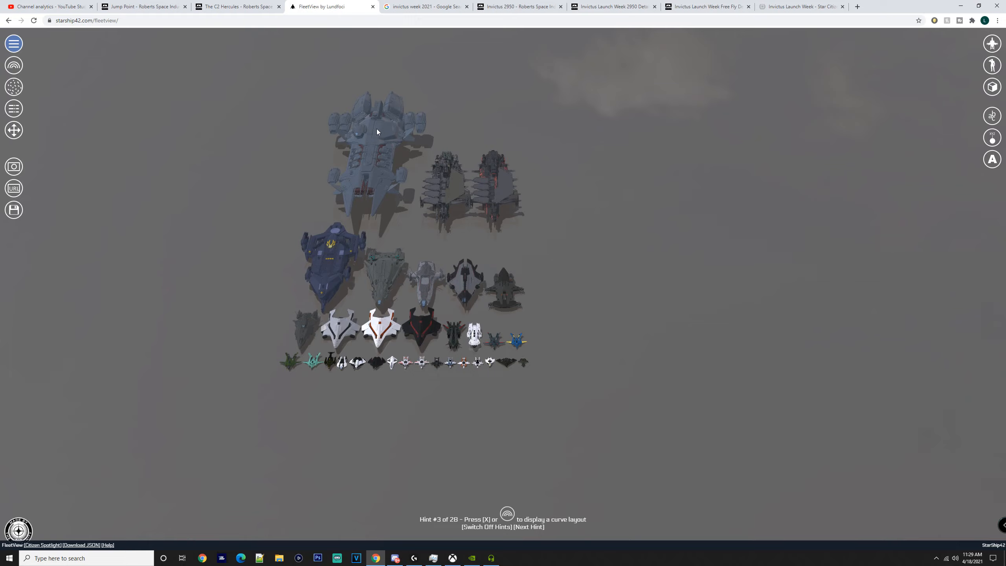
mouse_move(395, 168)
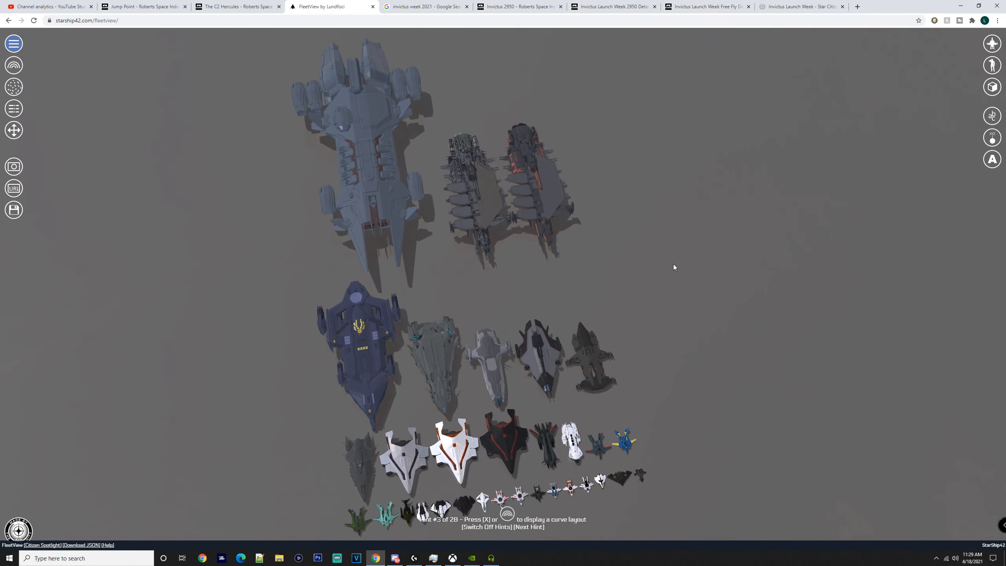
scroll(down, 3)
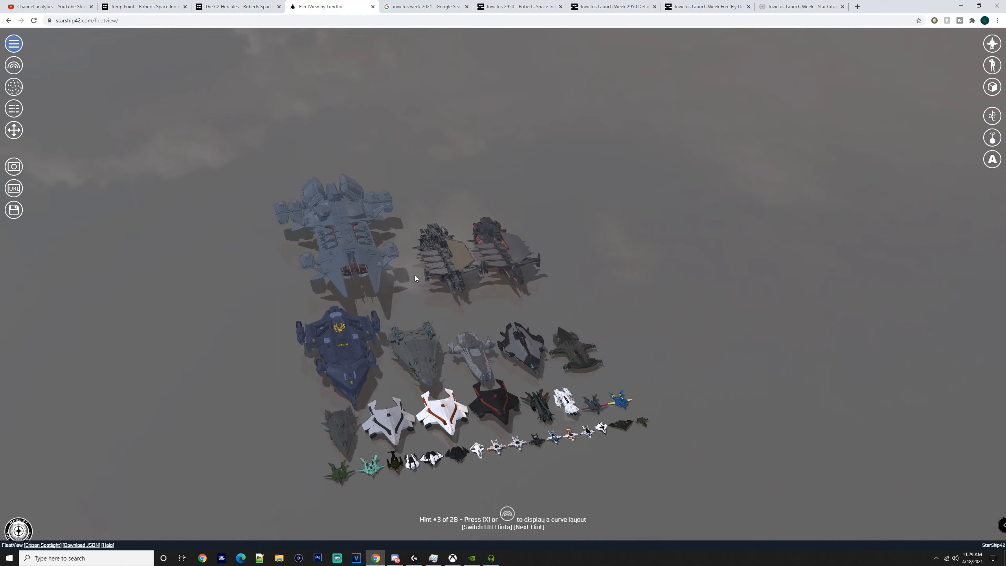
mouse_move(531, 238)
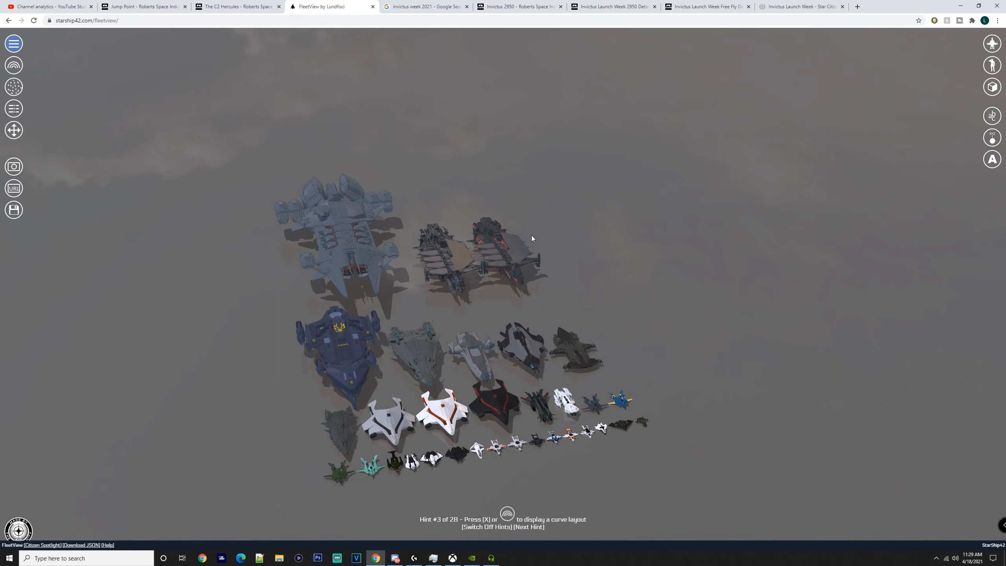
mouse_move(481, 286)
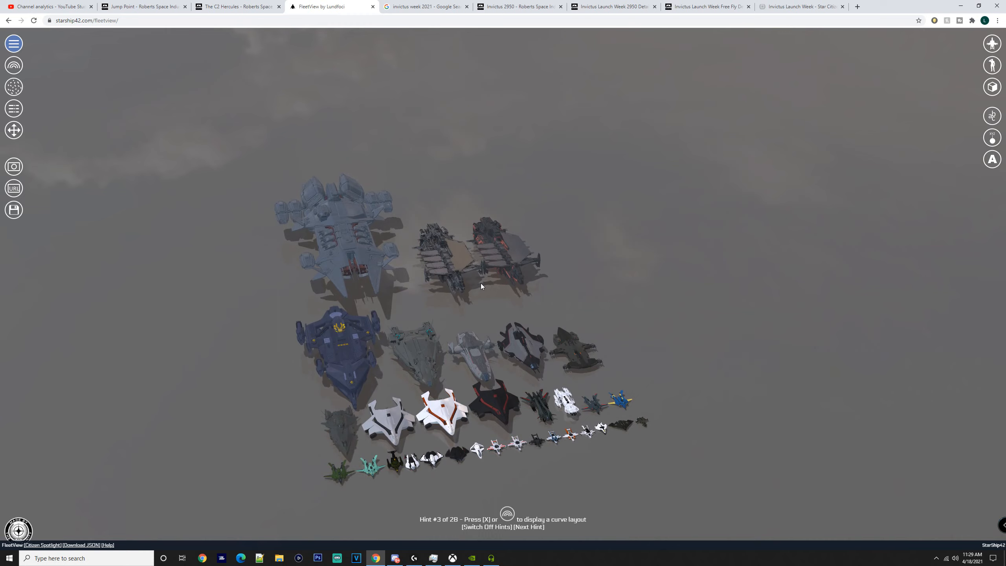
click(529, 527)
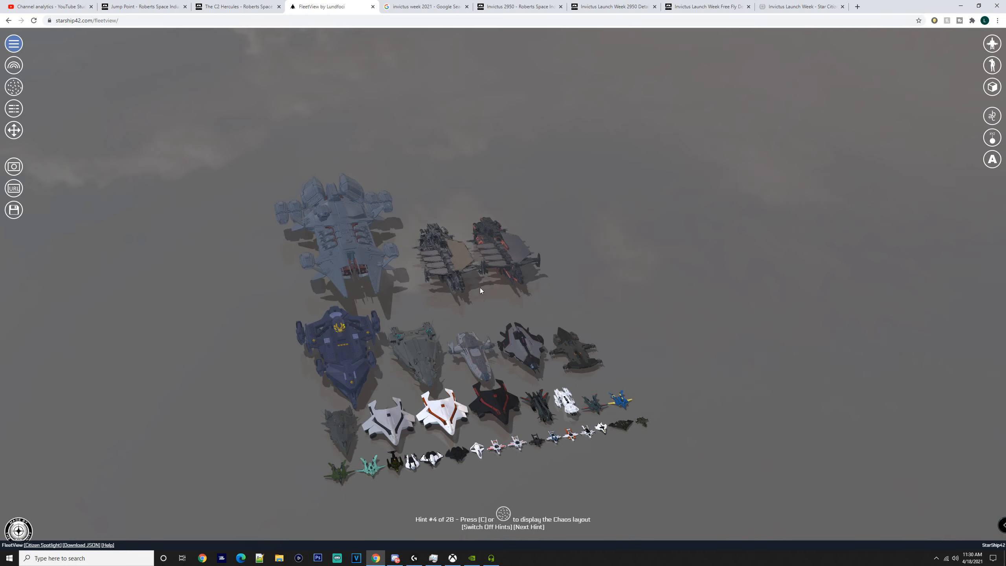
mouse_move(505, 246)
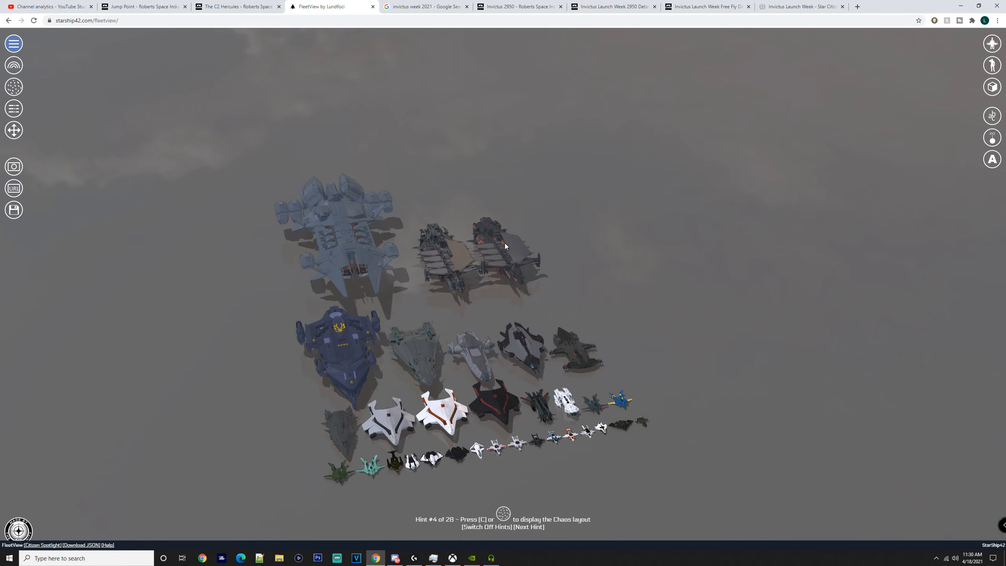
mouse_move(350, 314)
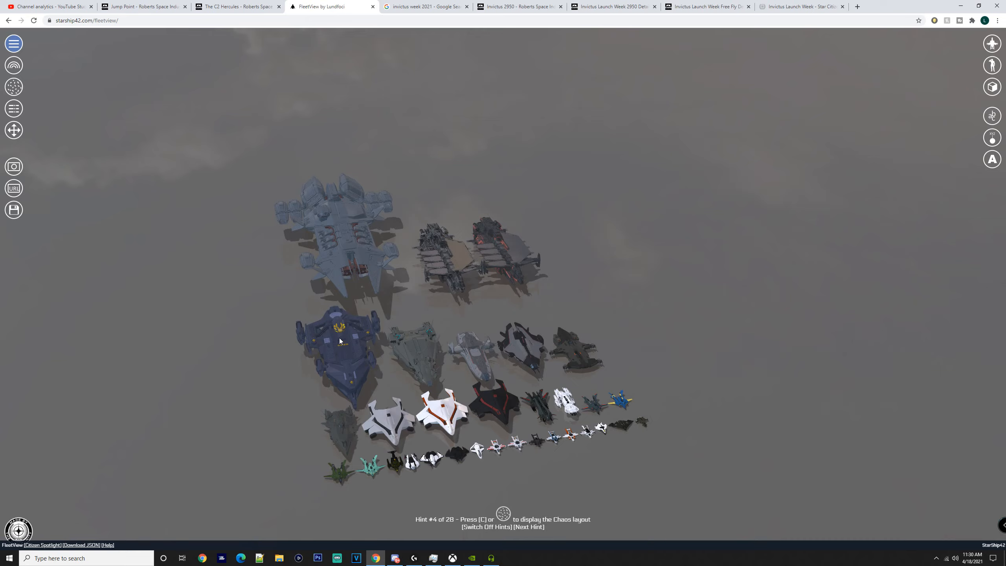
mouse_move(439, 357)
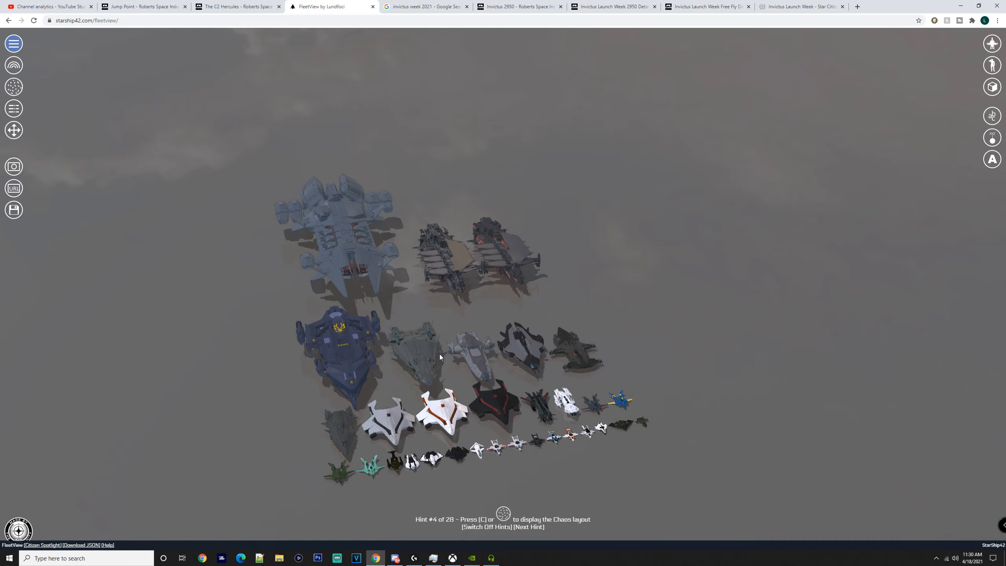
mouse_move(538, 353)
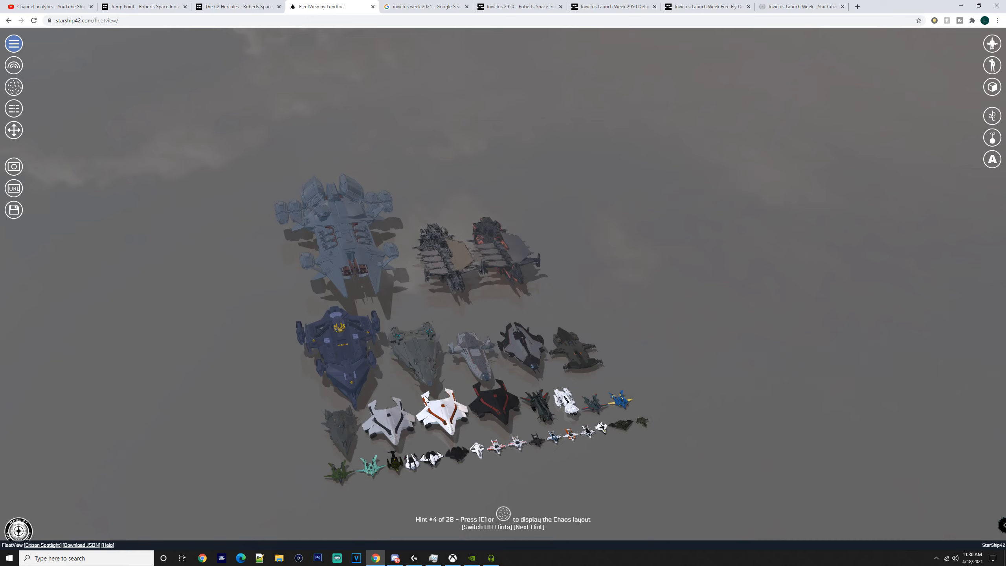
Step: Advance the usage hints to hint #5
click(528, 527)
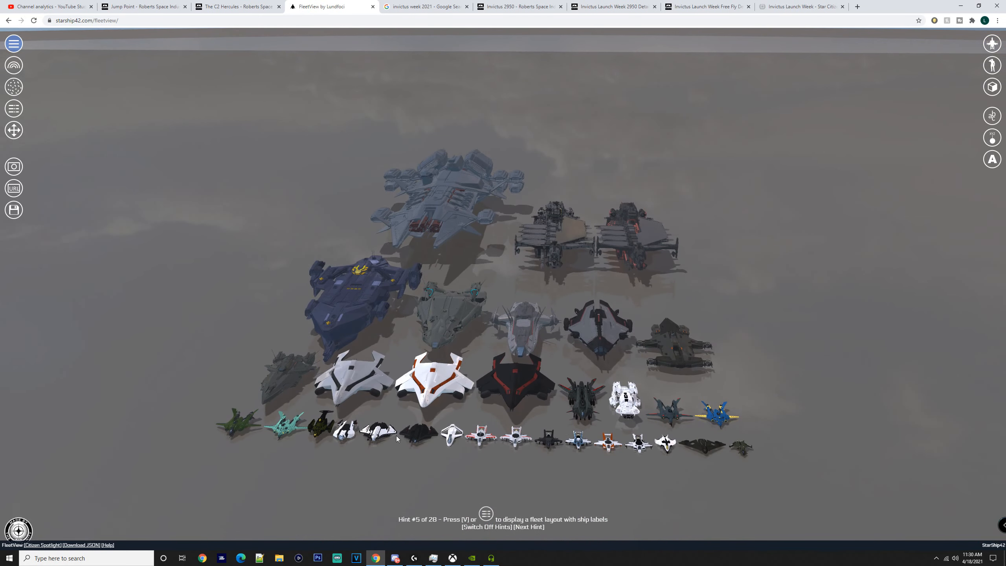
mouse_move(385, 441)
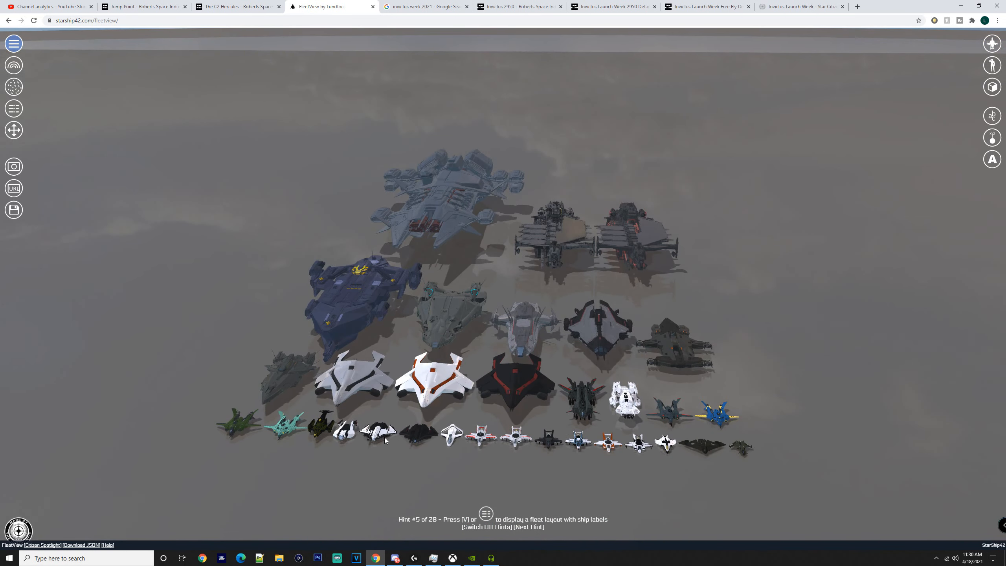
mouse_move(424, 446)
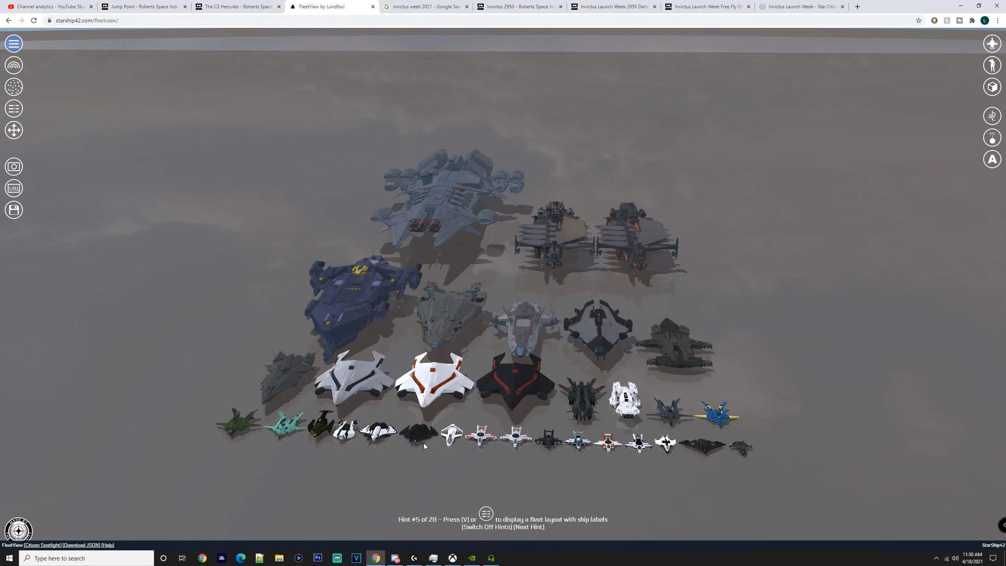
mouse_move(632, 463)
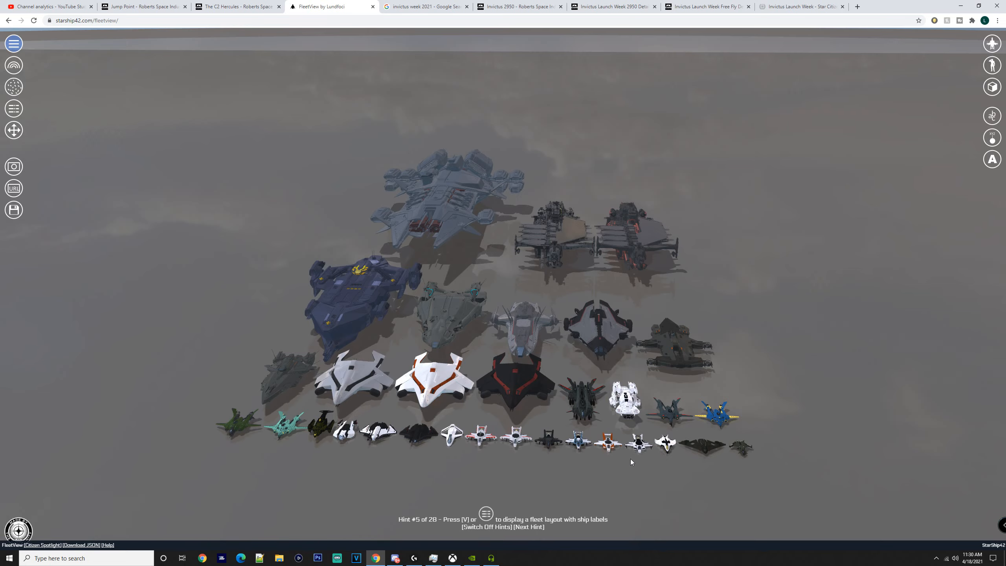
mouse_move(645, 440)
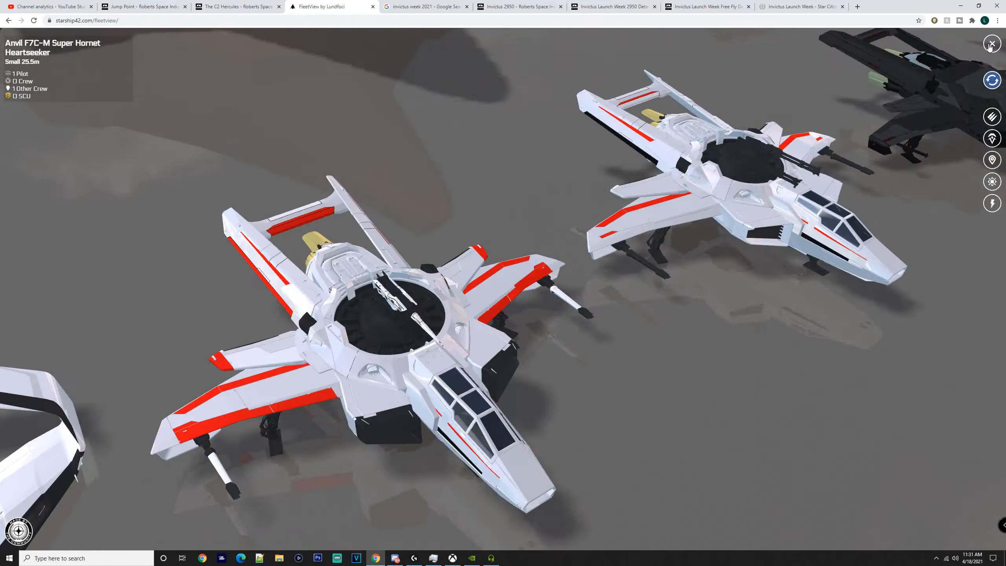
click(991, 45)
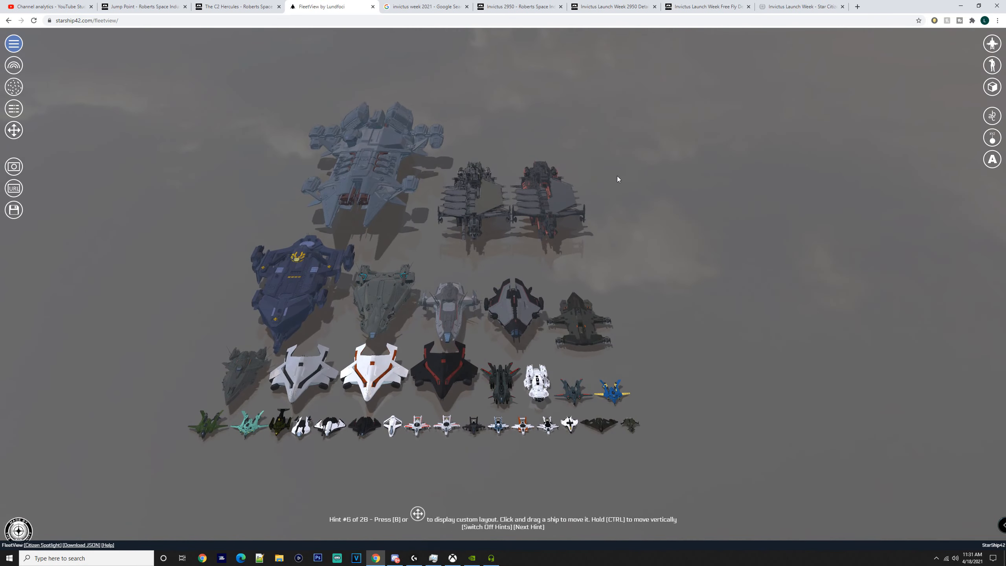
mouse_move(505, 175)
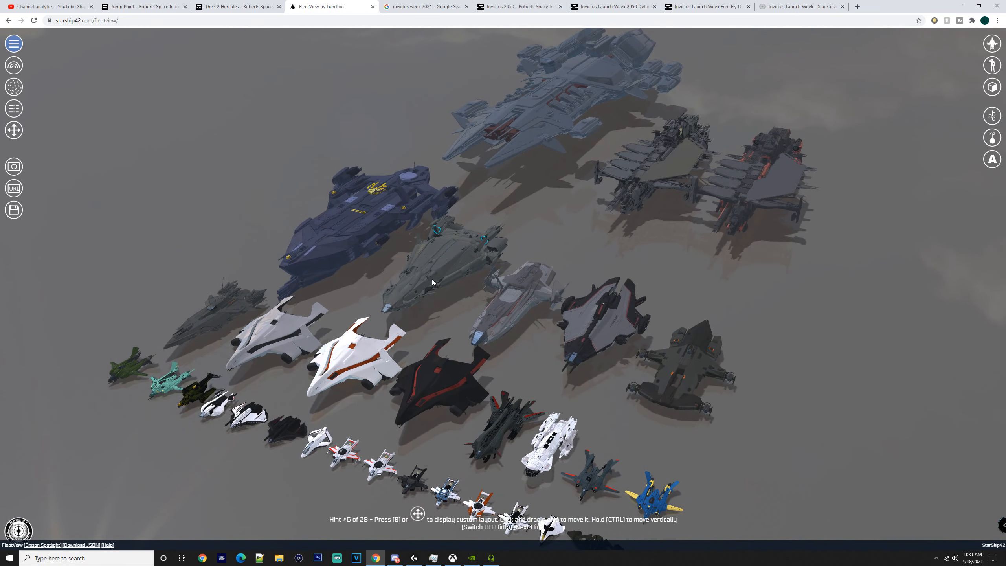
mouse_move(439, 267)
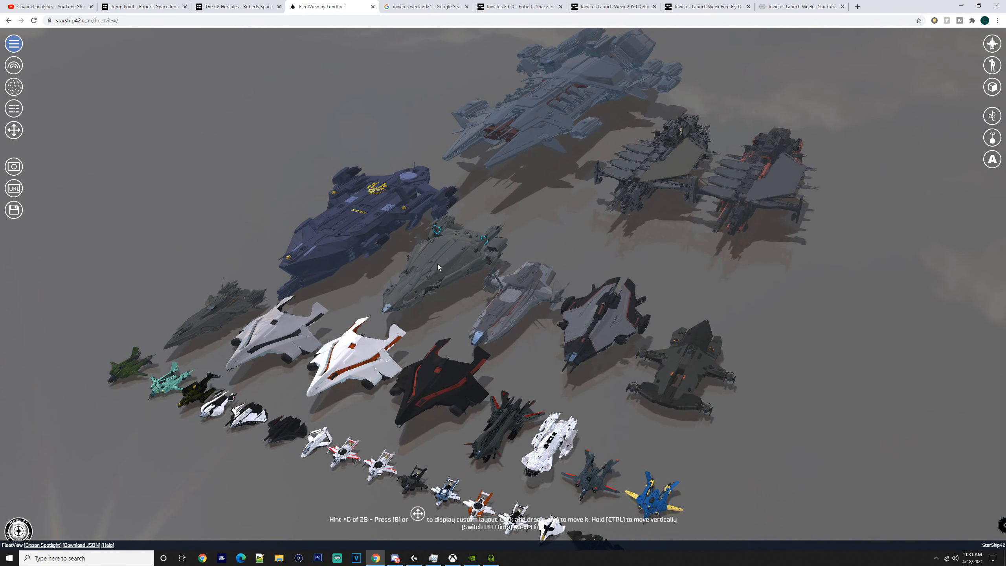
mouse_move(336, 187)
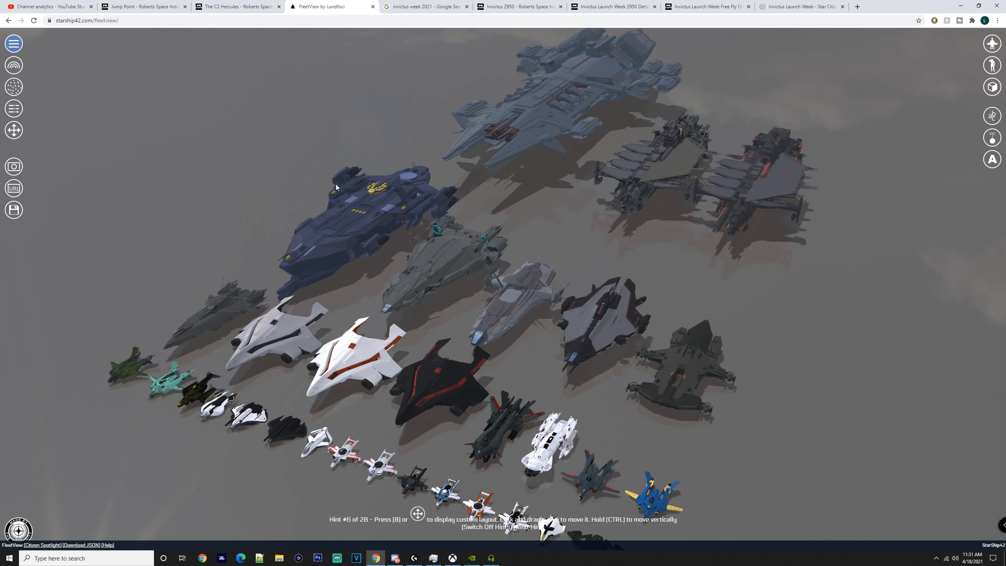
mouse_move(414, 198)
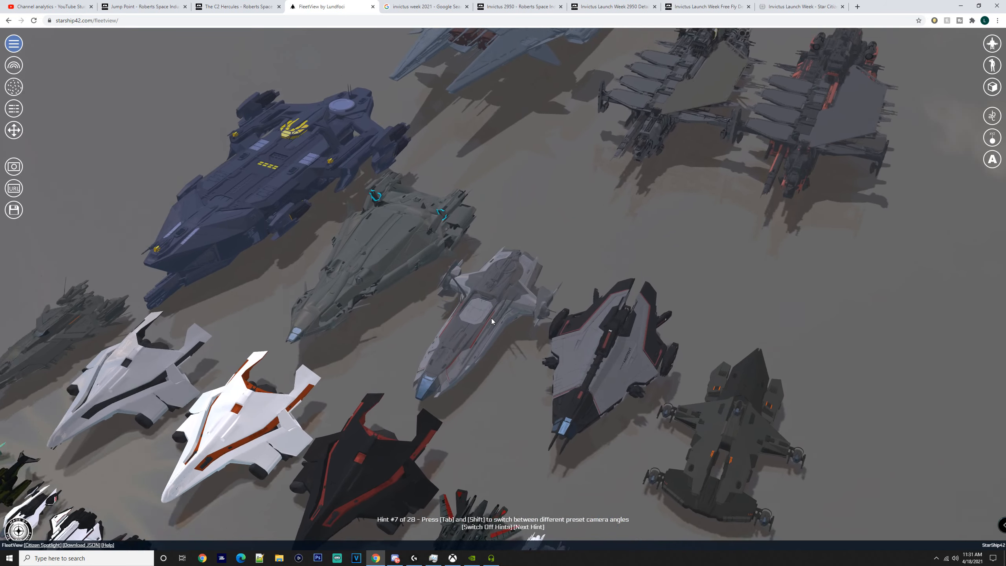
Step: Zoom the view around the fleet ahead of inspecting the RSI Perseus
scroll(down, 3)
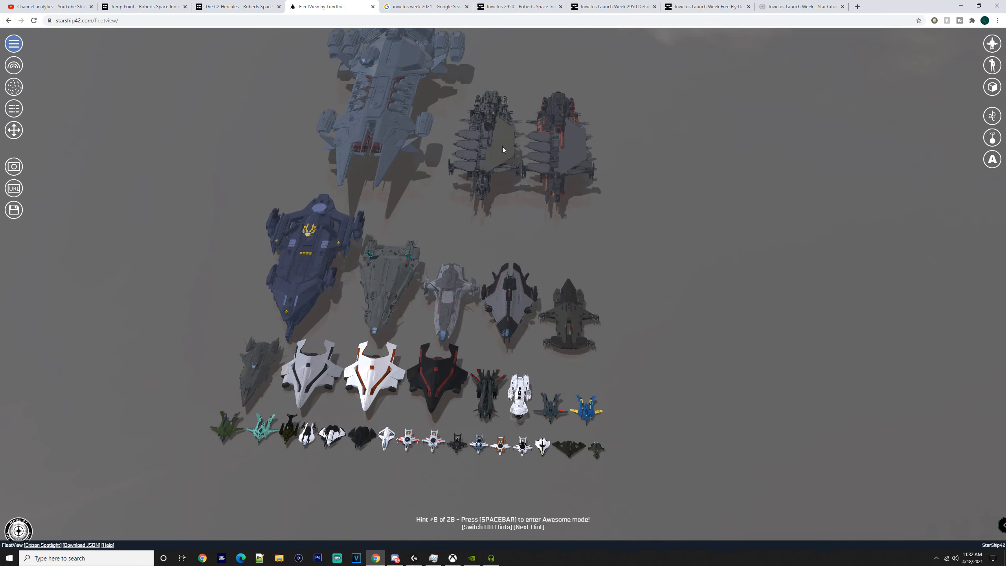
mouse_move(405, 269)
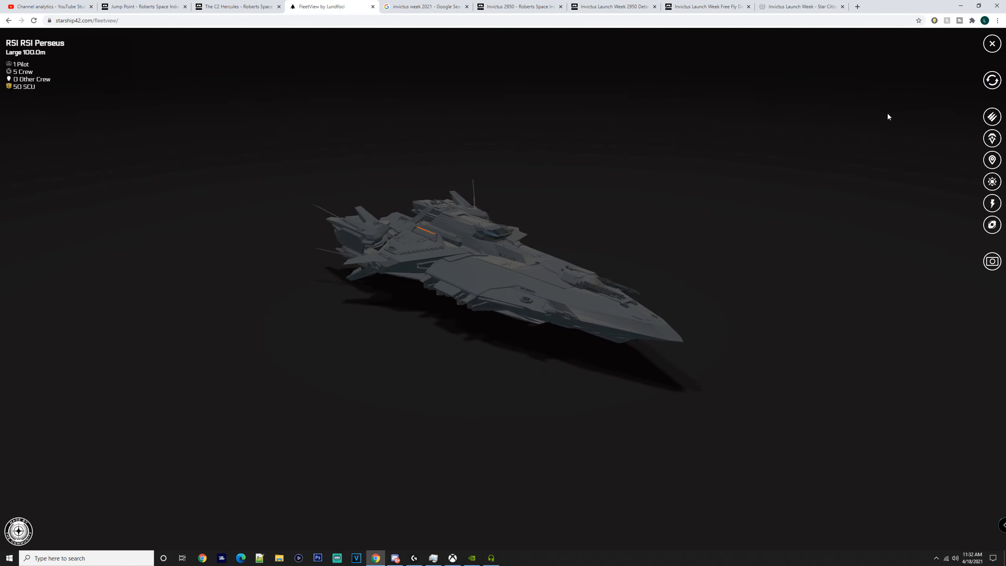
click(991, 43)
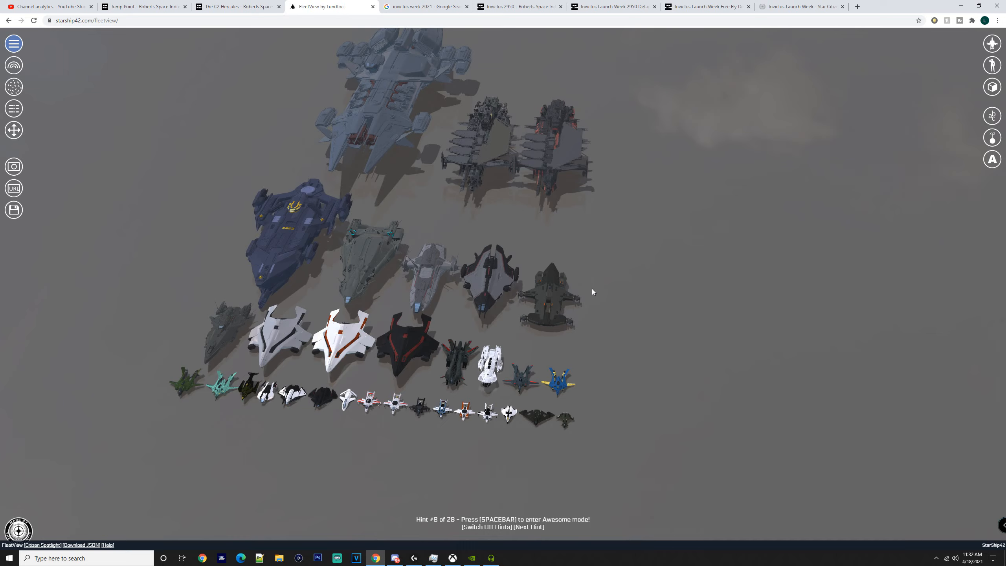
mouse_move(496, 165)
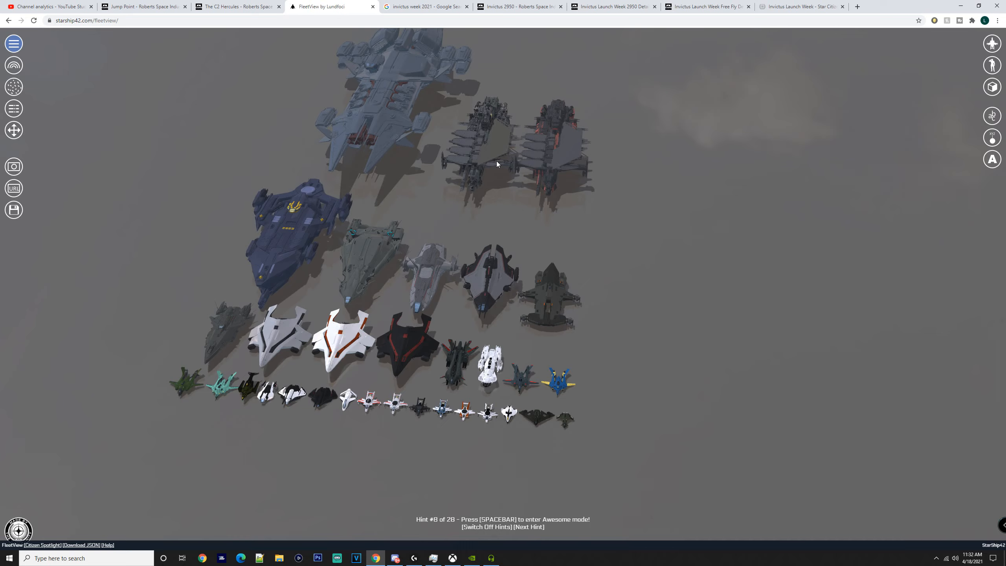
Step: Select the RSI Perseus in the fleet and bring up its close-up with specifications
click(529, 527)
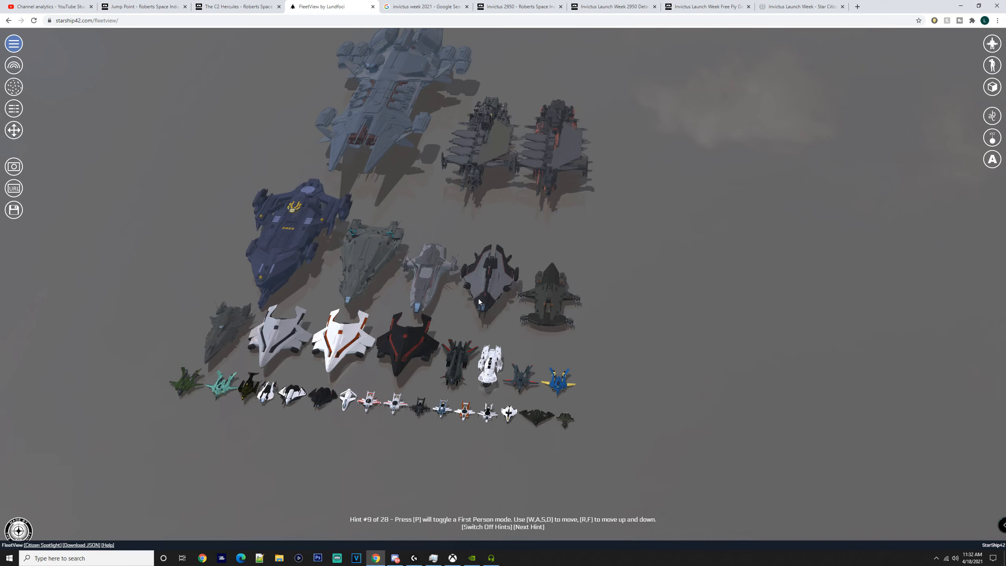
mouse_move(183, 327)
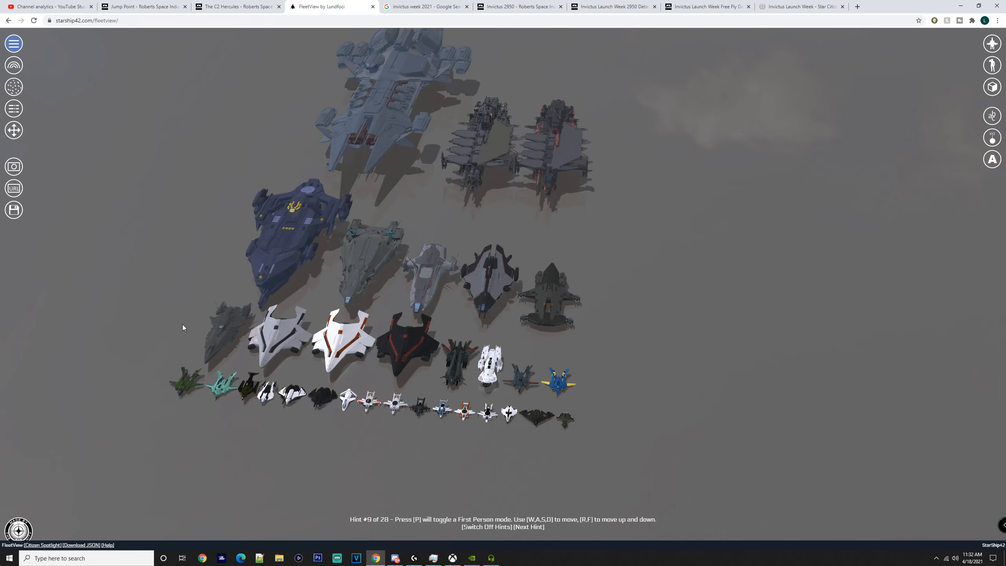
mouse_move(211, 361)
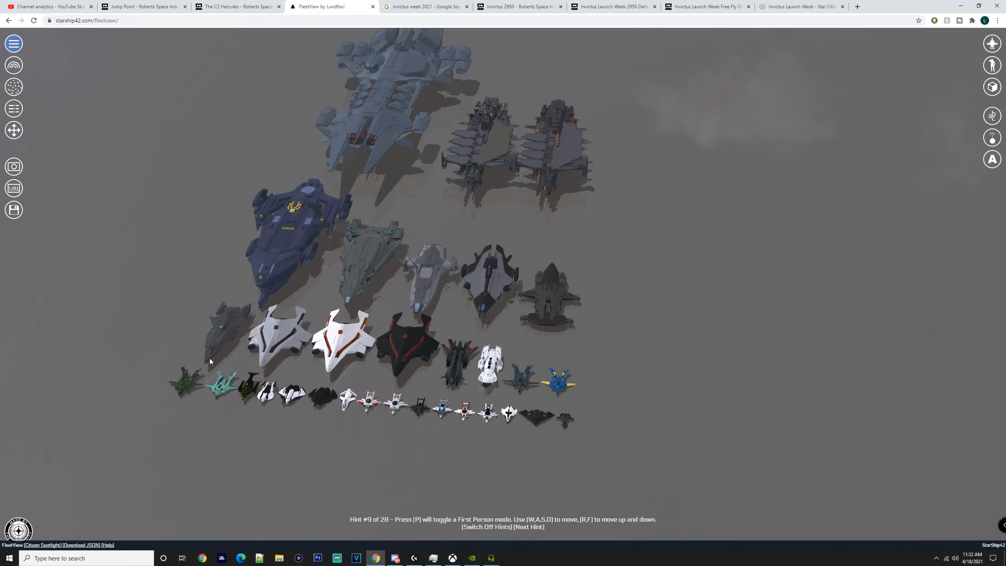
mouse_move(292, 288)
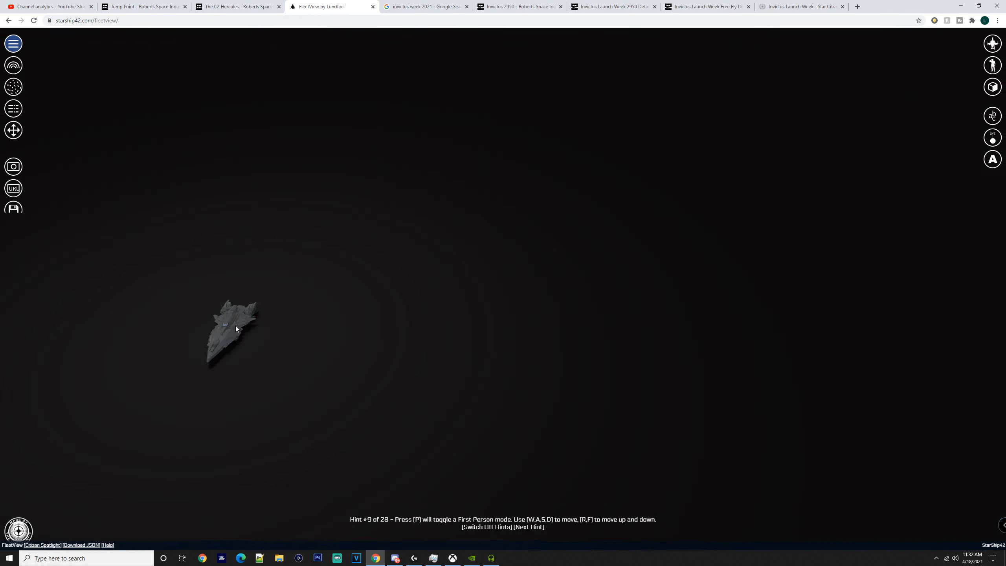
click(236, 329)
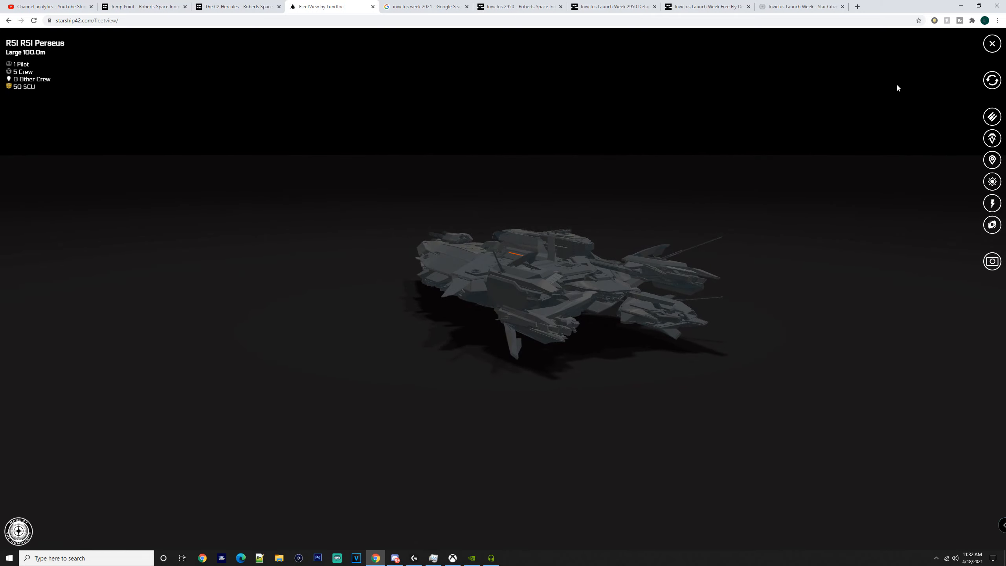
Step: Close the Perseus close-up and return to the full fleet overview
click(991, 44)
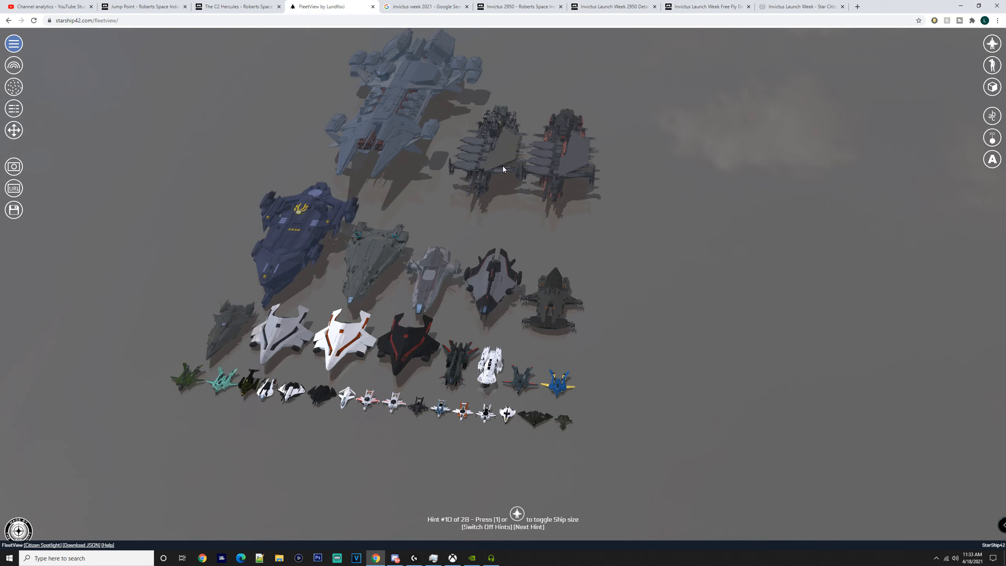
mouse_move(437, 296)
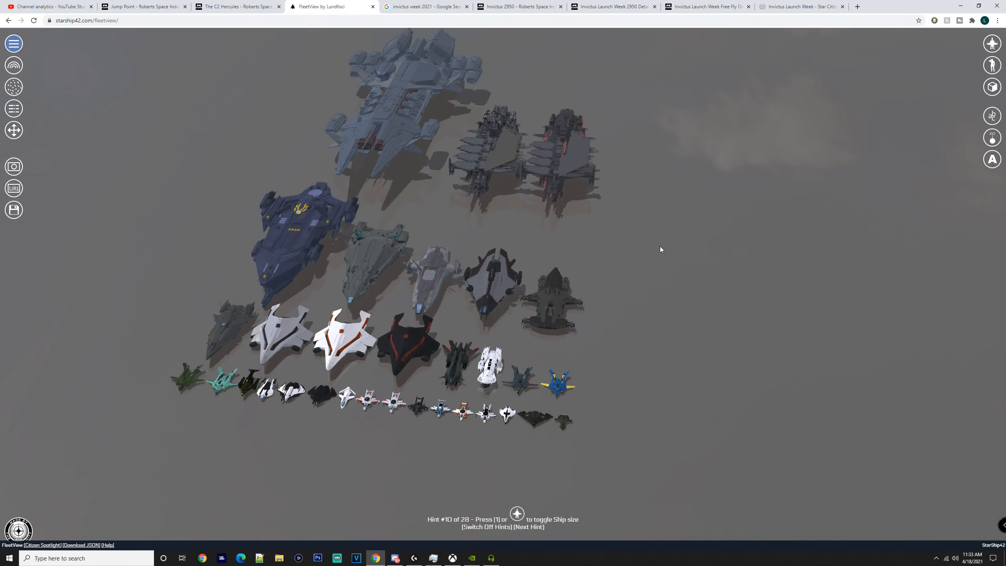
mouse_move(485, 154)
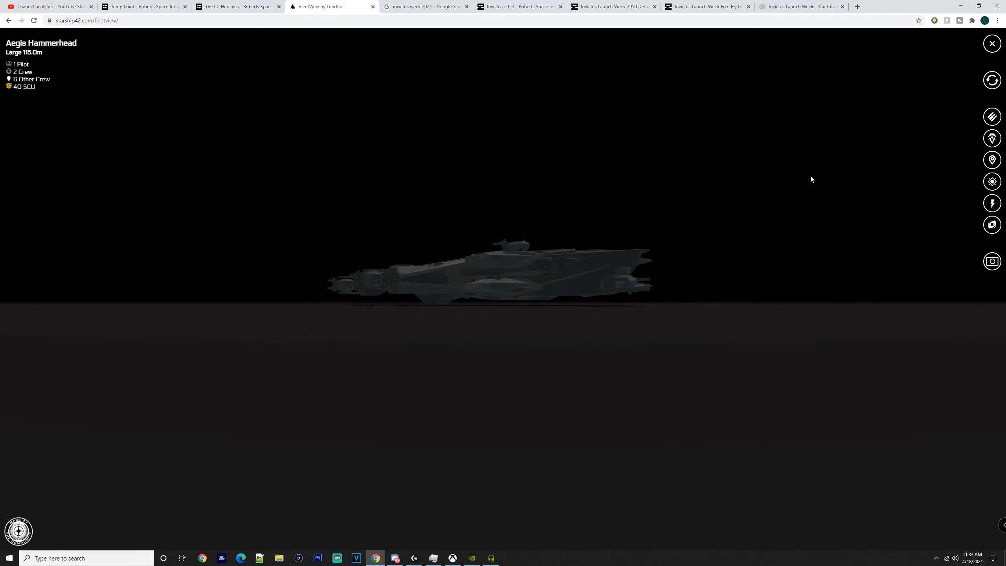
Step: Close the Aegis Hammerhead close-up and return to the fleet overview
click(991, 43)
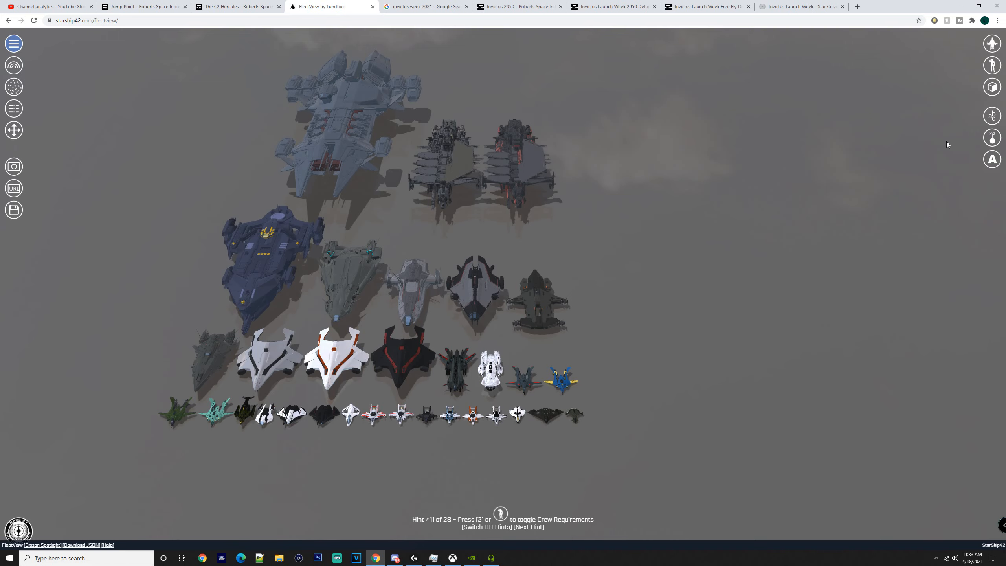
Step: Browse the Invictus Launch Week tabs and land on the RSI free-fly details page
click(609, 6)
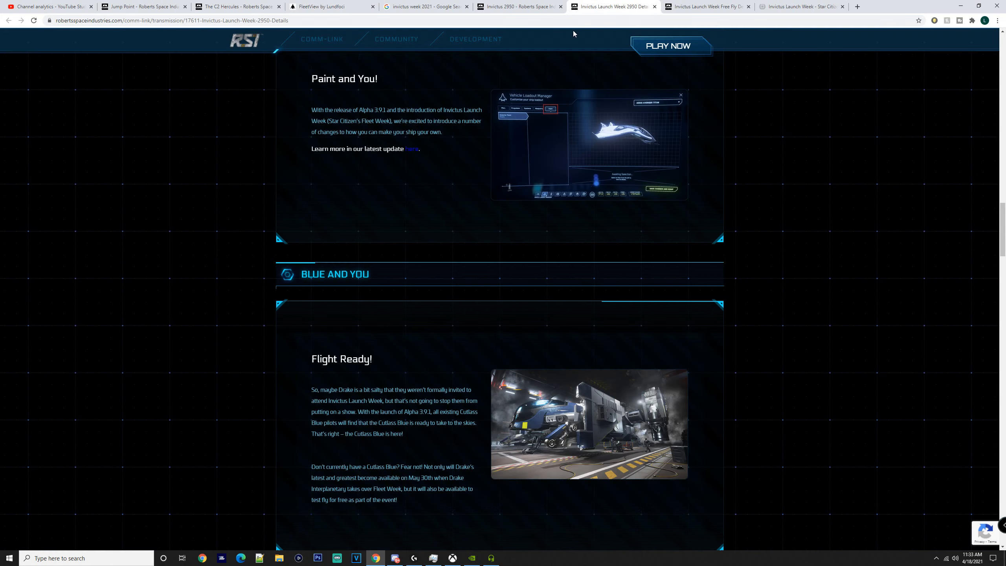
click(706, 6)
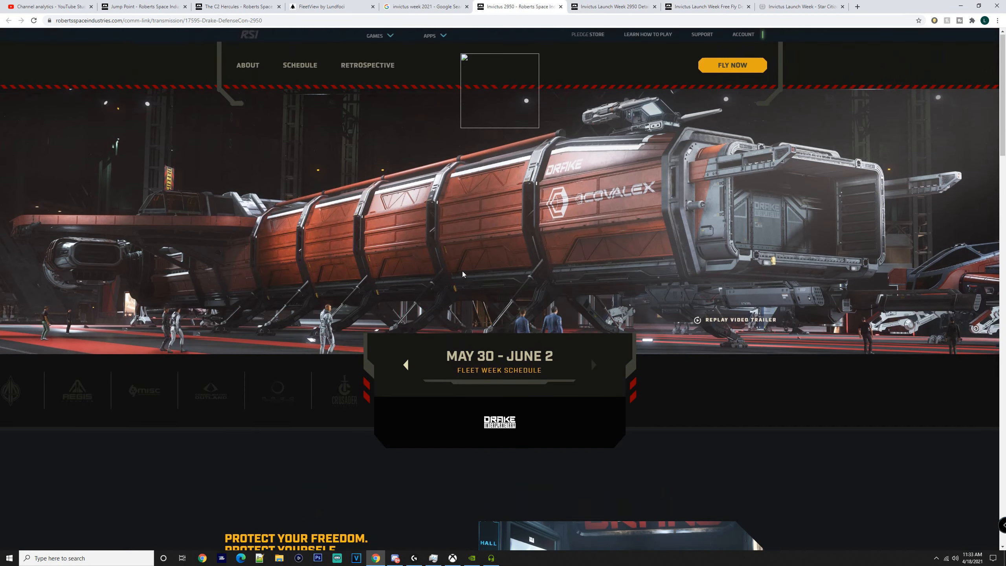
click(801, 6)
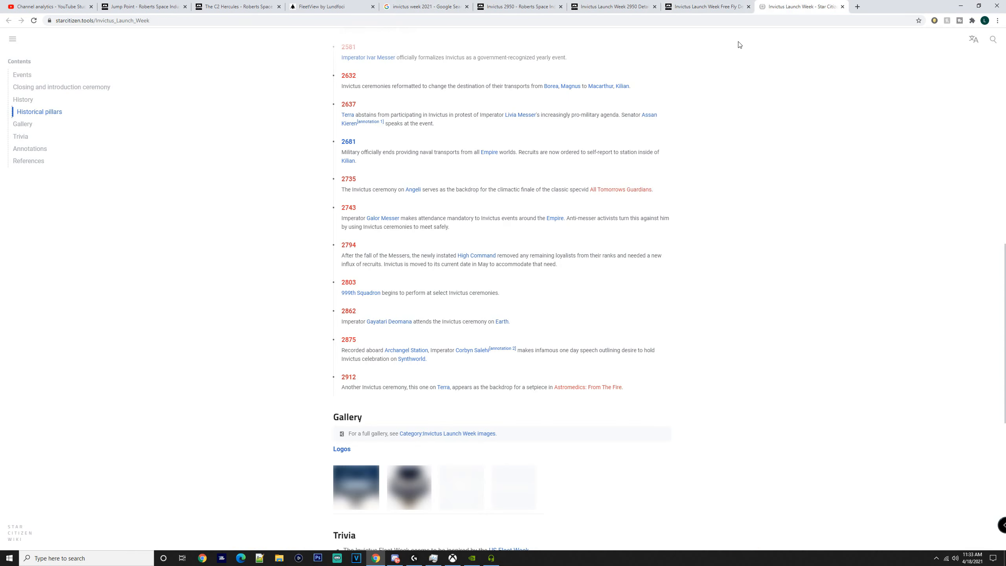
click(706, 7)
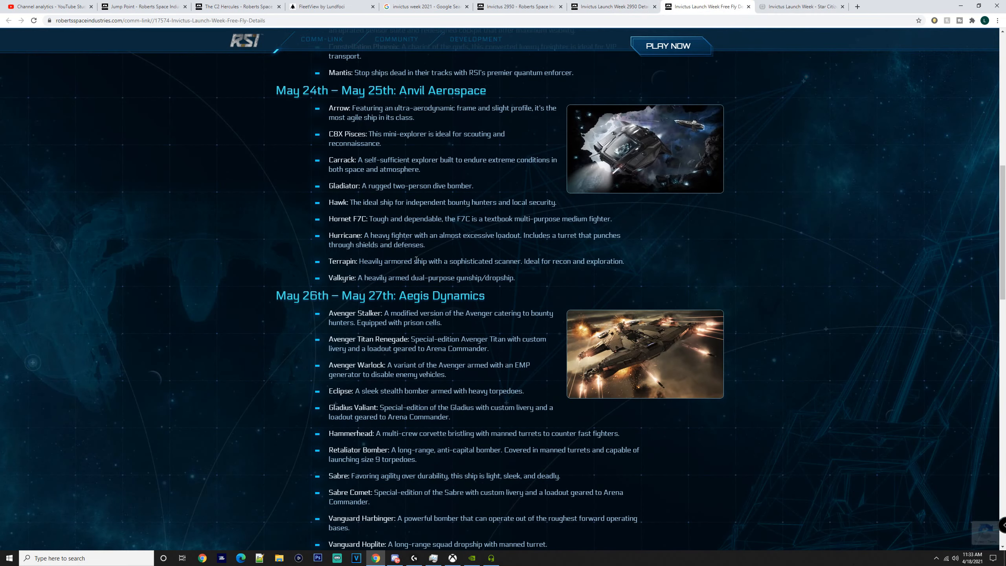
Step: Read down the free-fly schedule through the Drake Interplanetary days
scroll(up, 3)
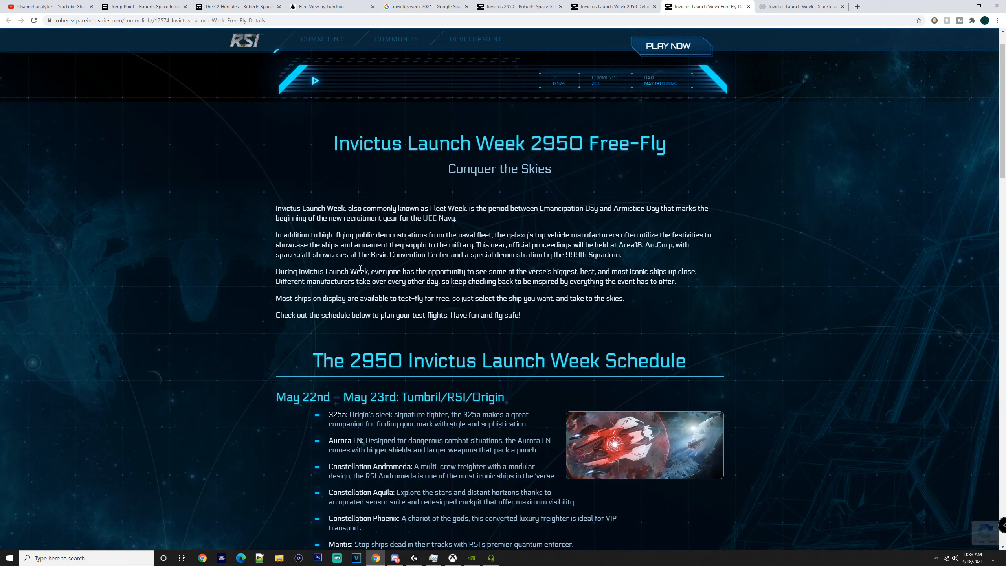
mouse_move(422, 330)
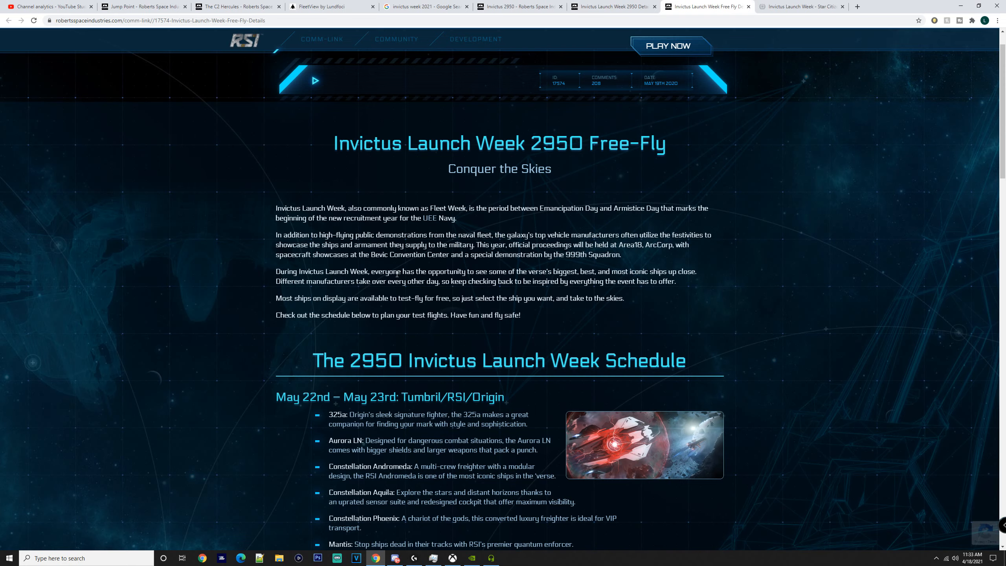
scroll(down, 3)
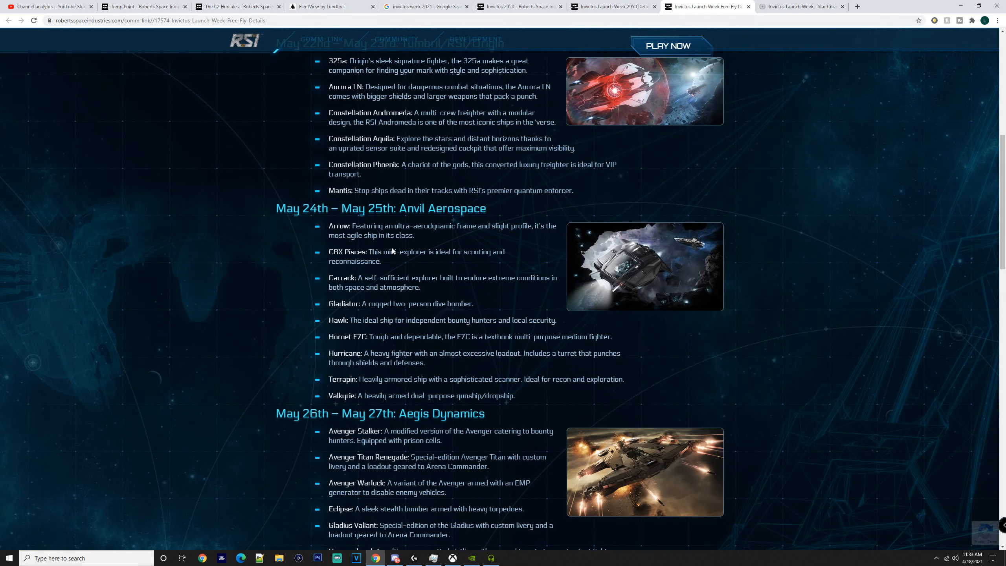
scroll(down, 3)
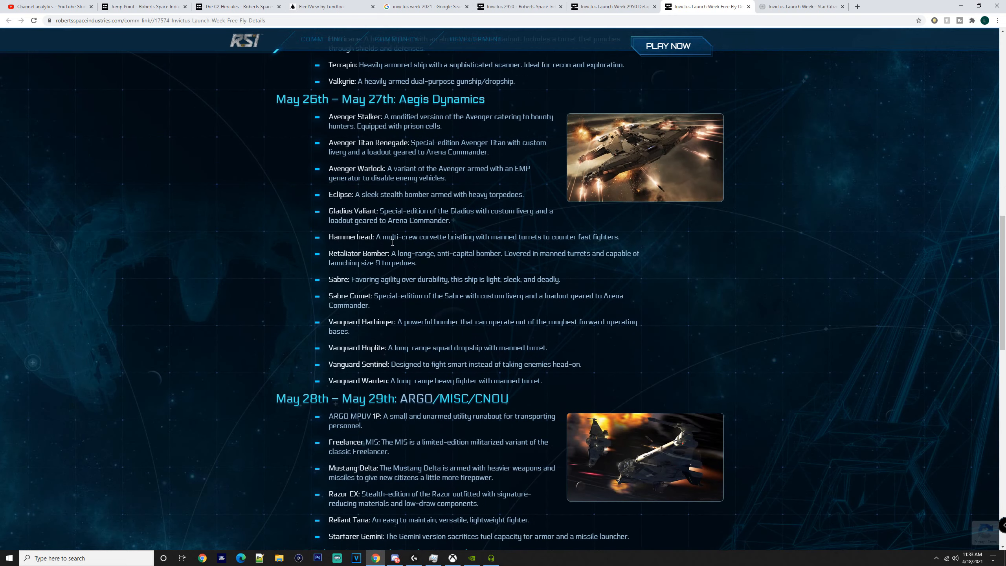
scroll(down, 3)
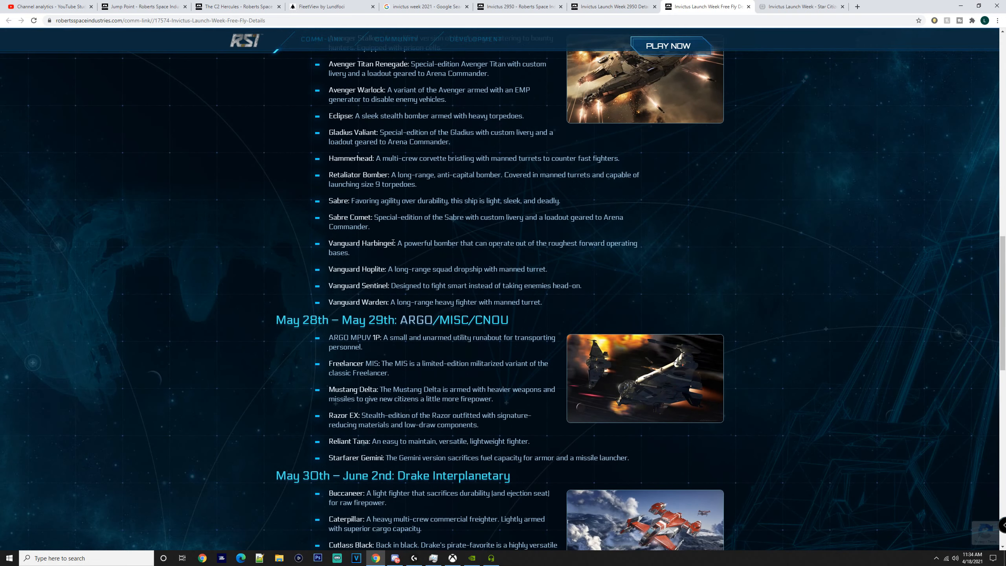
scroll(down, 3)
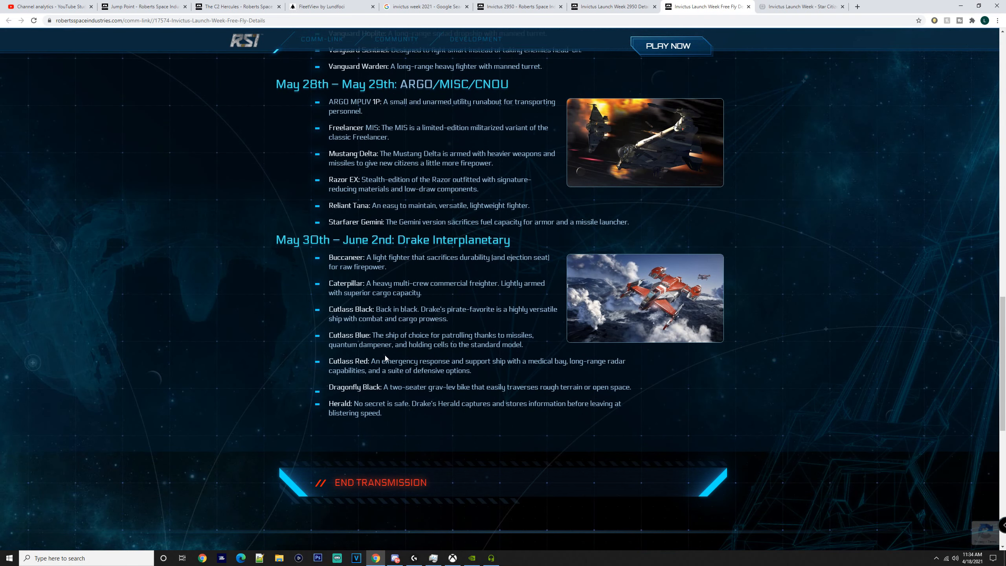
mouse_move(355, 293)
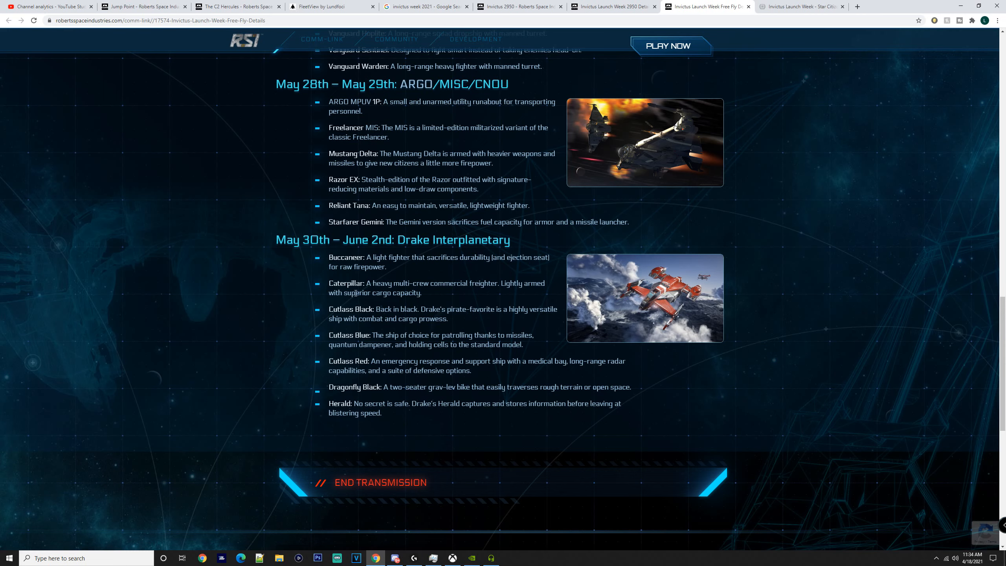
mouse_move(739, 298)
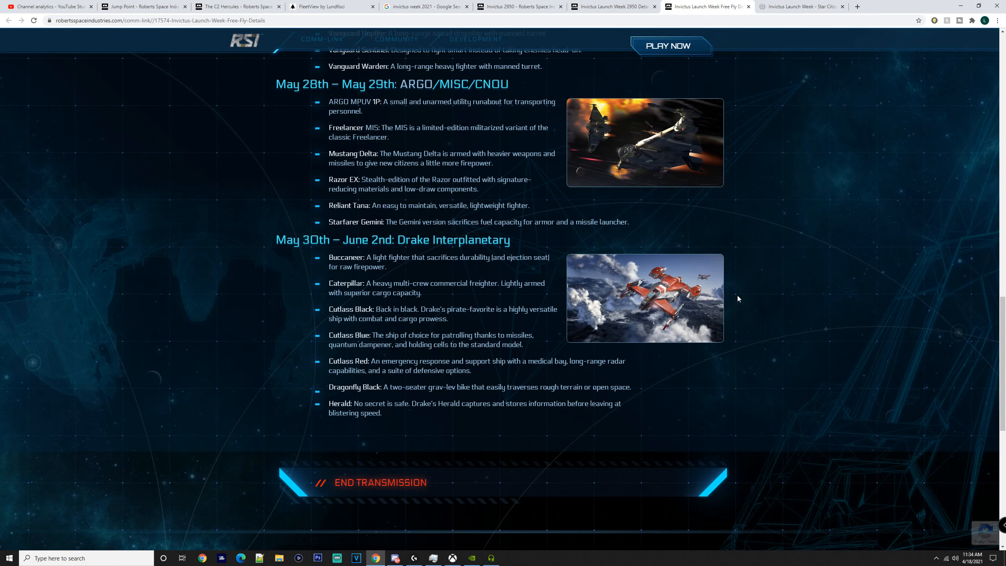
scroll(down, 3)
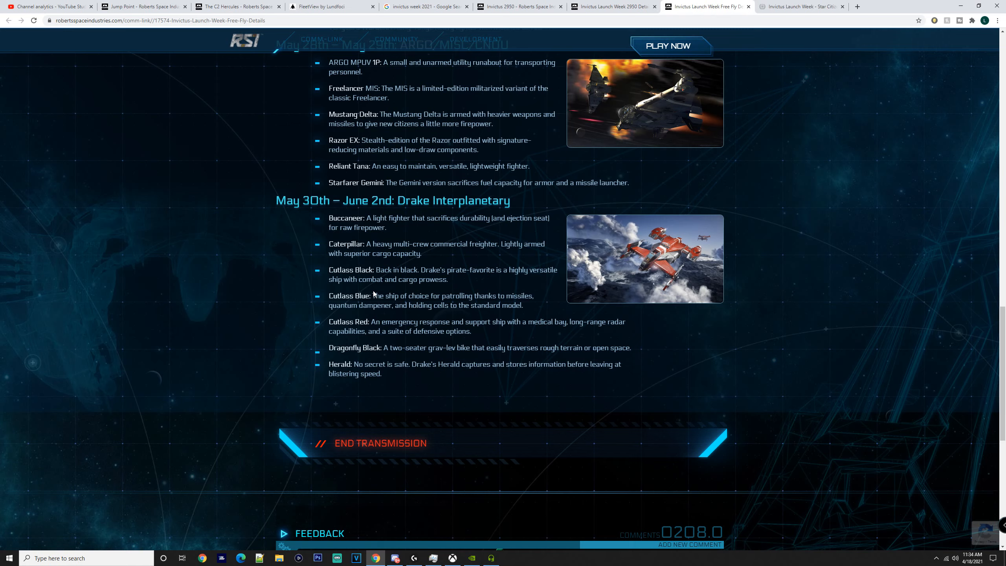
Step: Scroll back up the schedule and review the wiki's Invictus Launch Week timeline
scroll(up, 3)
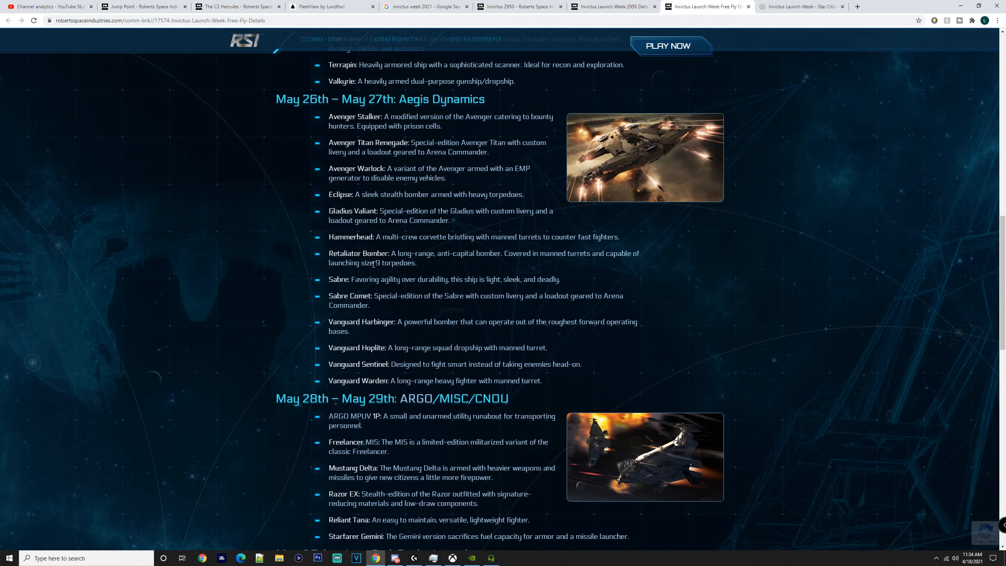
scroll(up, 3)
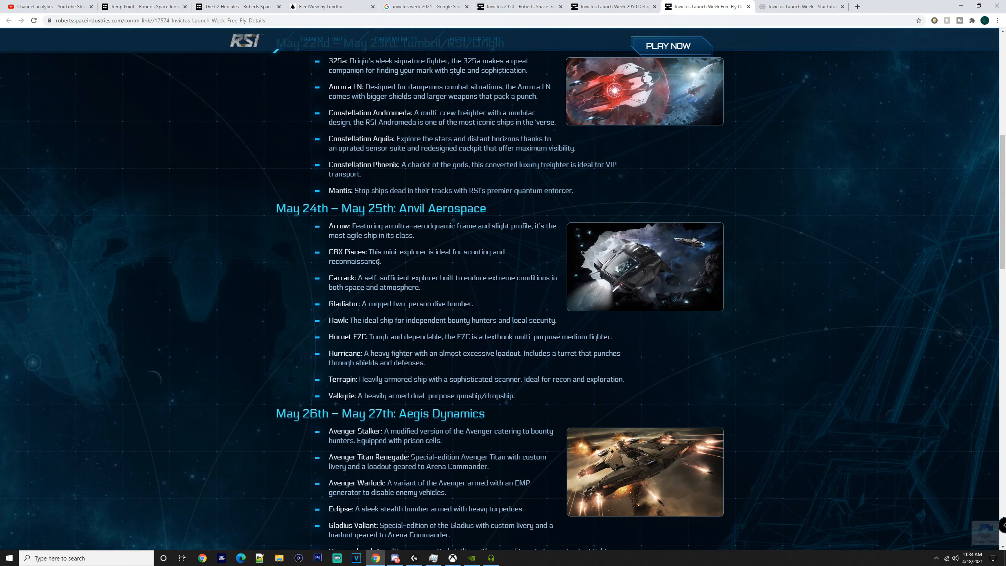
scroll(up, 3)
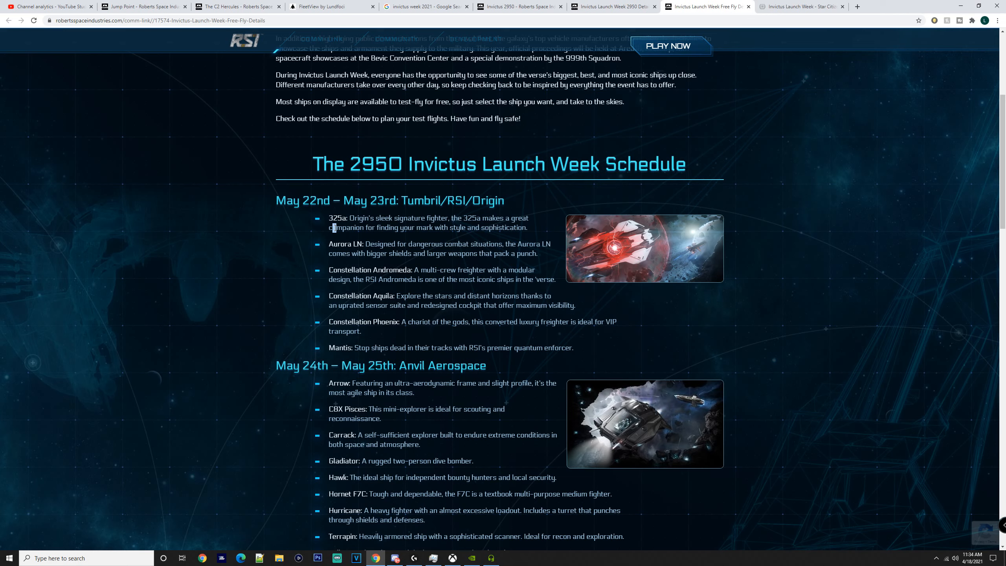
mouse_move(639, 382)
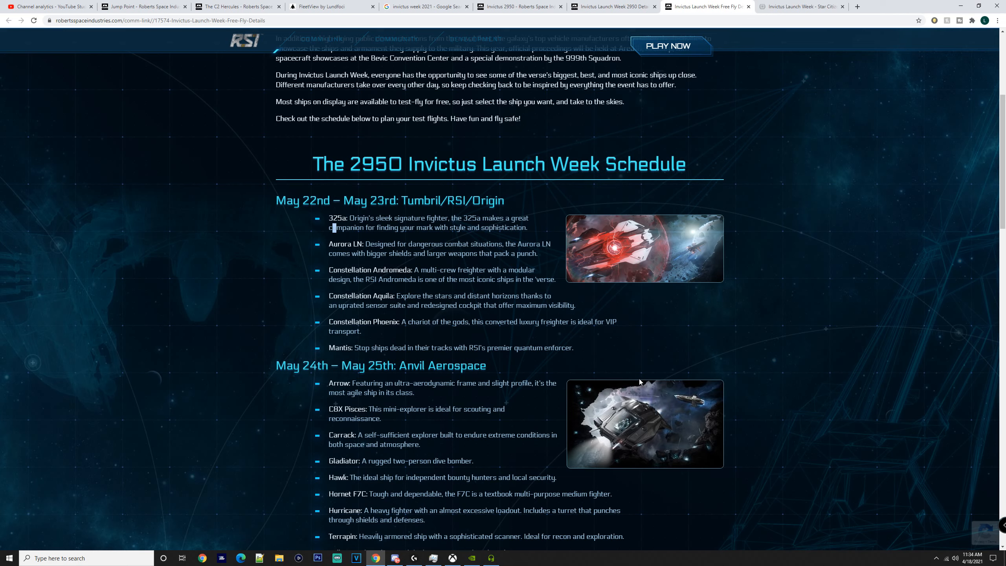
mouse_move(743, 392)
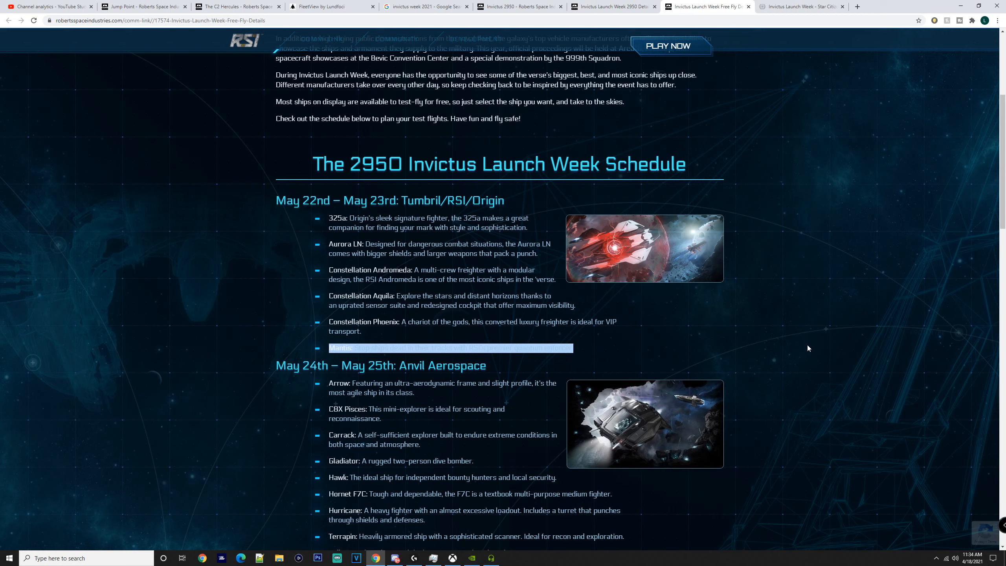
mouse_move(835, 338)
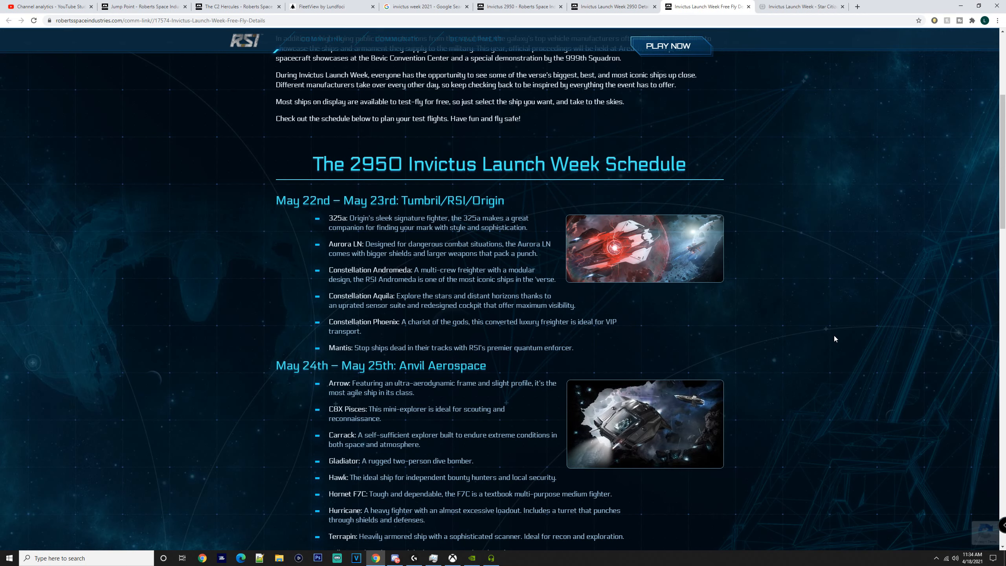
scroll(down, 3)
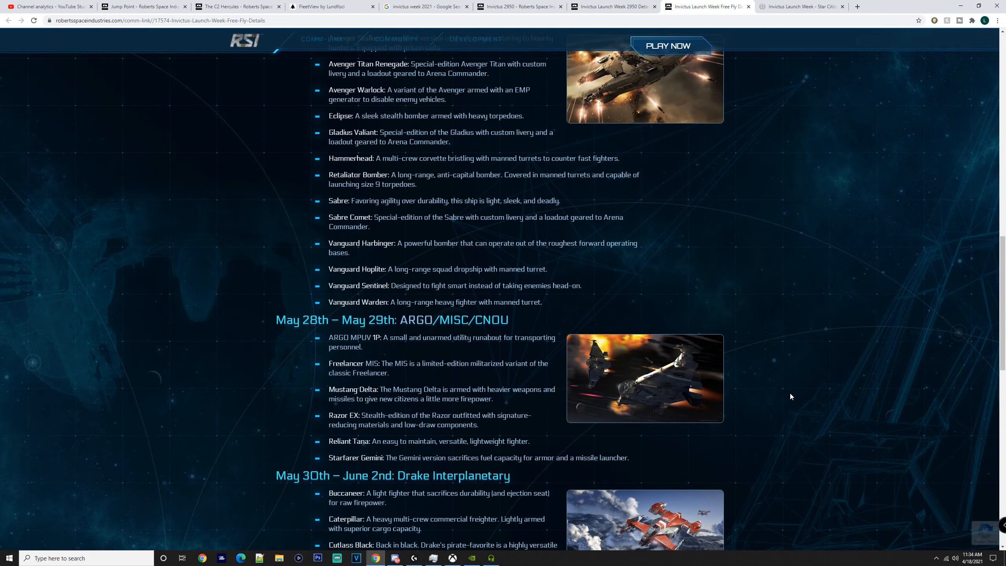
mouse_move(765, 366)
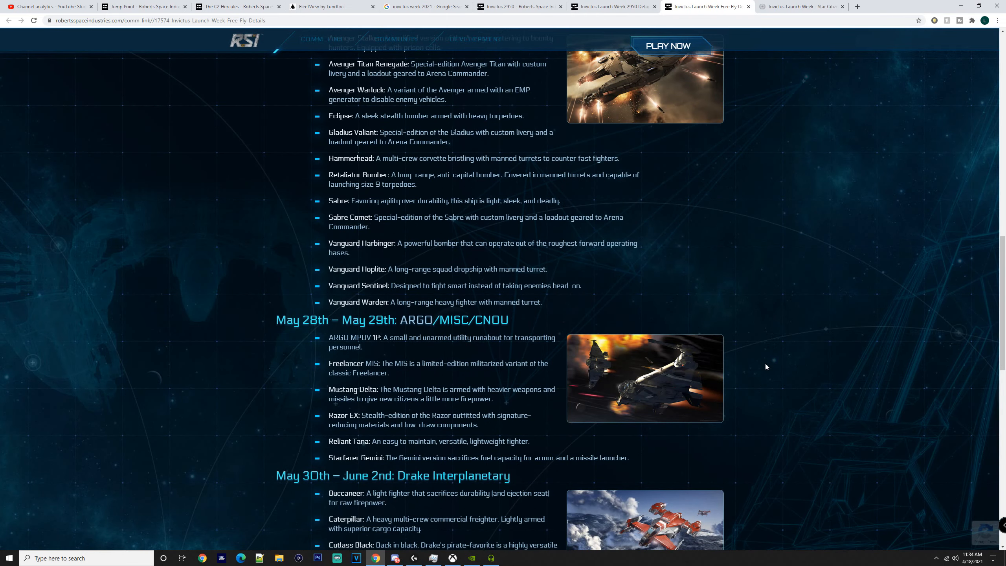
scroll(down, 3)
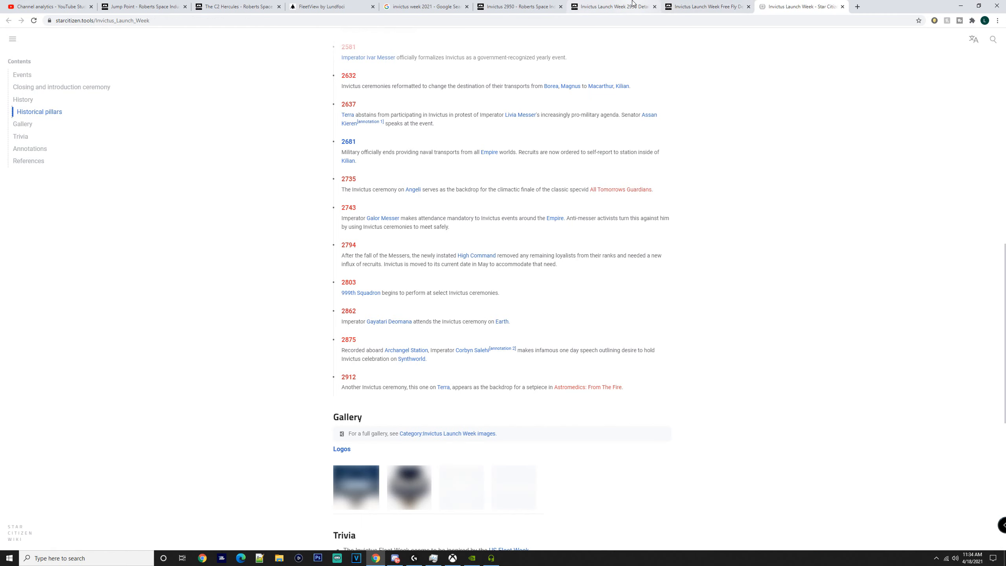
Step: Return to the FleetView tab and zoom to inspect the fleet from overhead
click(331, 7)
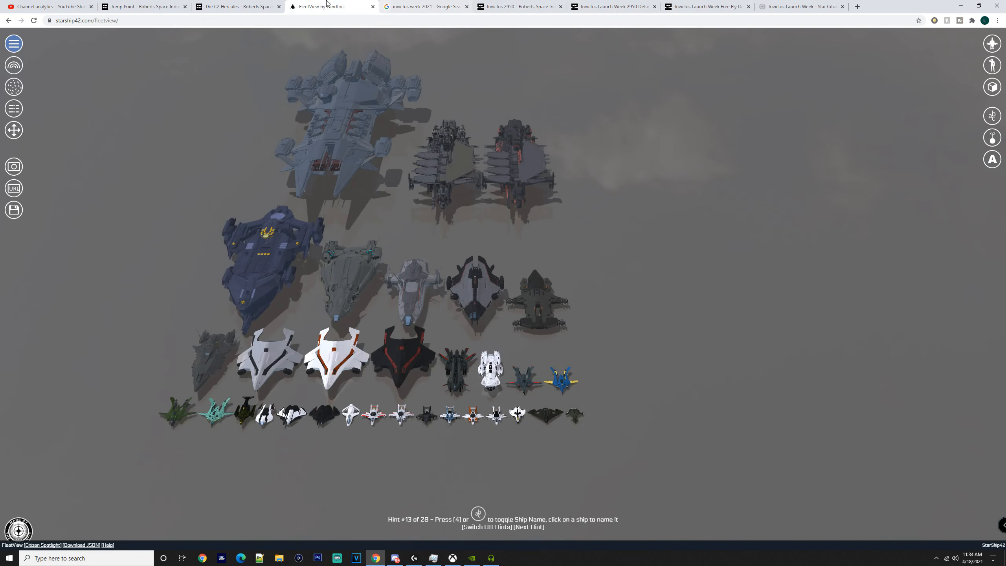
mouse_move(331, 154)
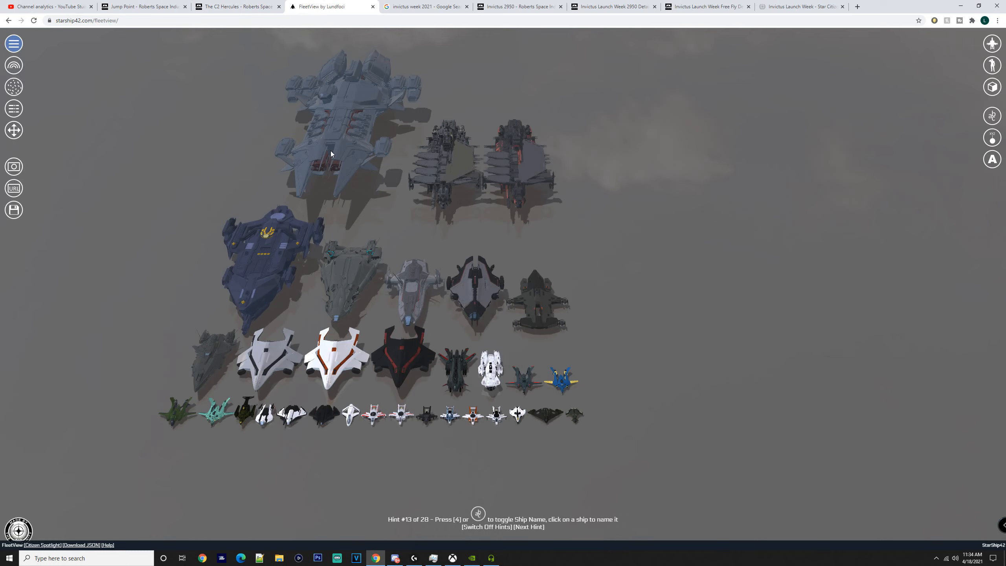
mouse_move(328, 131)
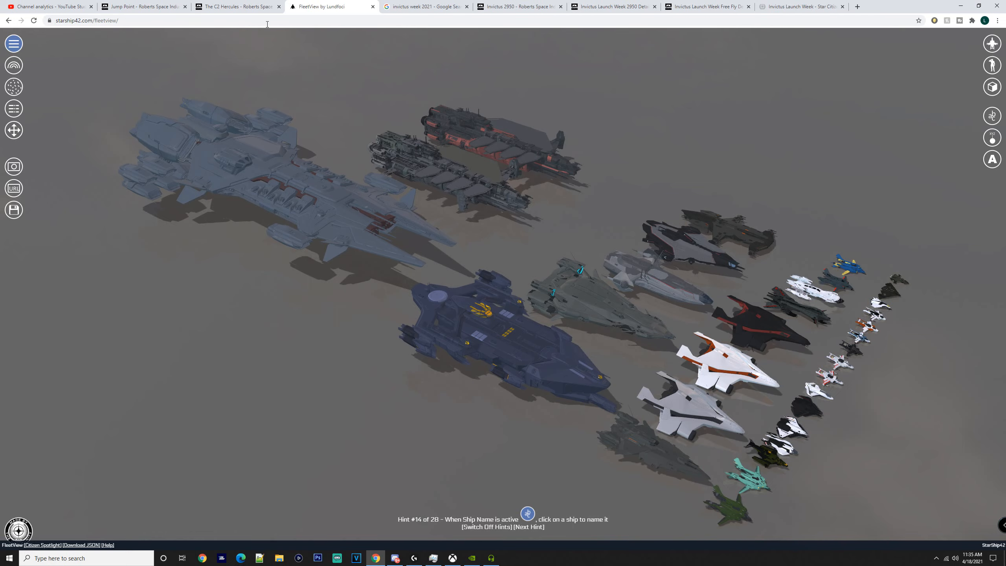
scroll(down, 3)
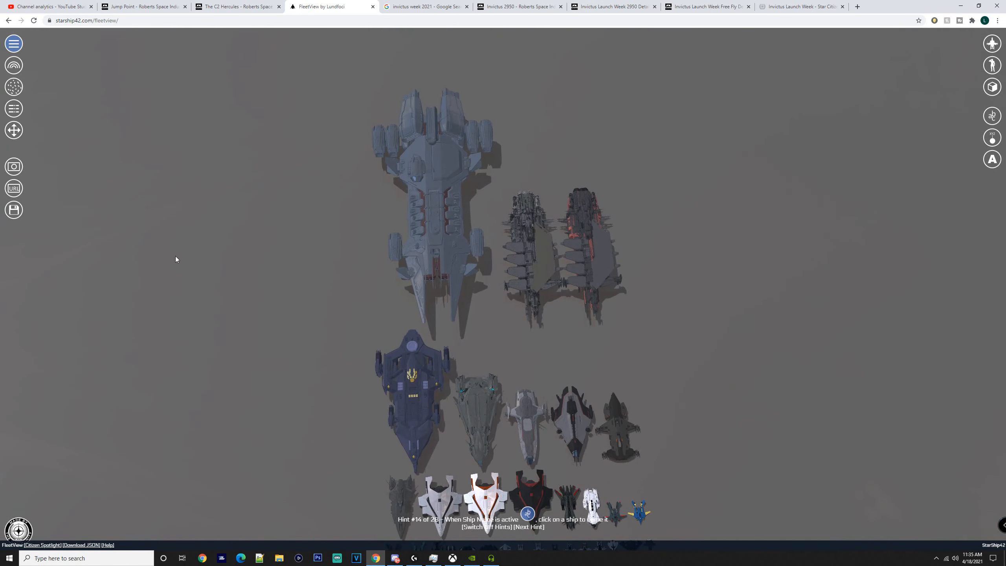
scroll(down, 3)
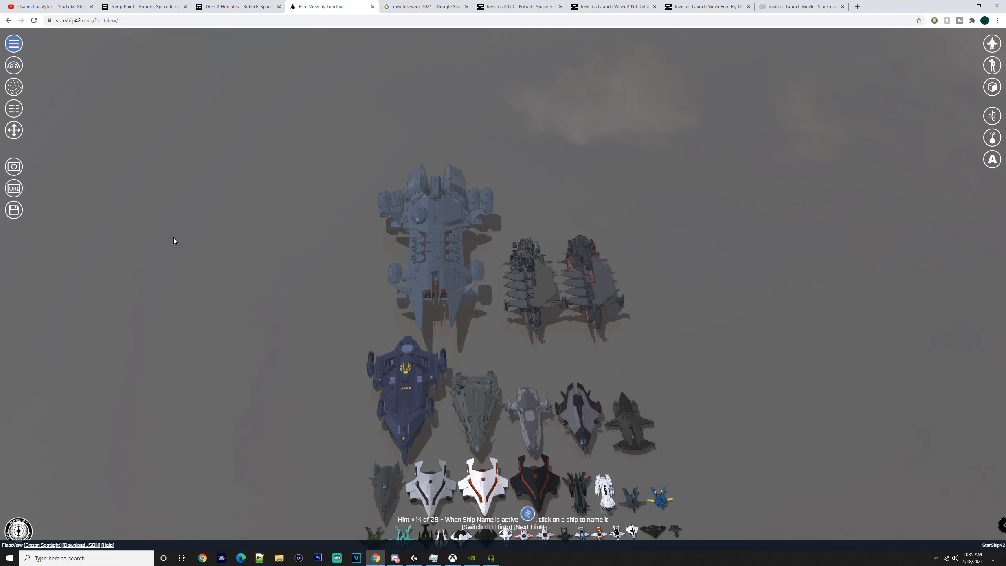
mouse_move(177, 240)
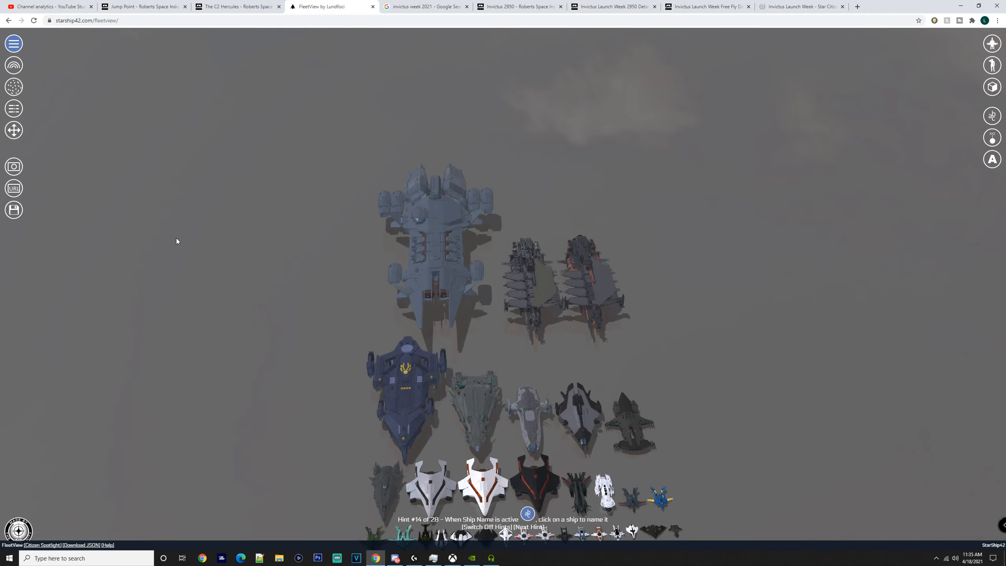